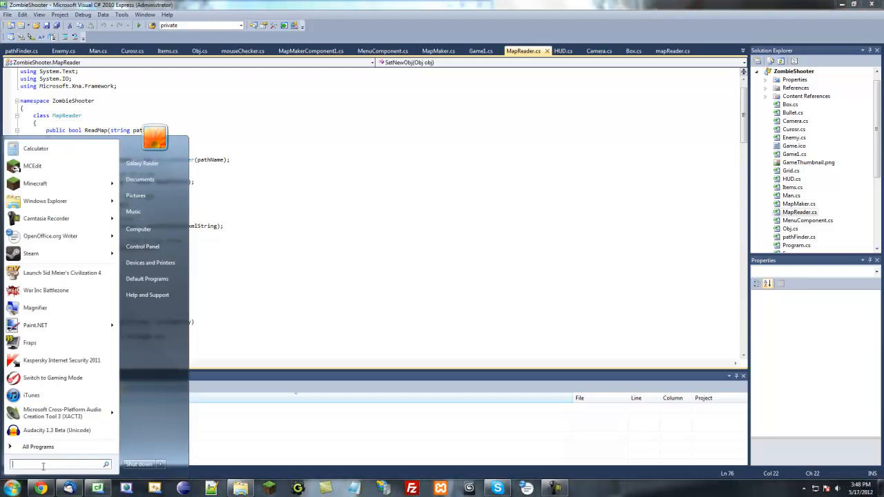
- Show pathFinder.cs and scroll to the WriteMap method that builds the collision grid
{"action": "type", "text": "mag"}
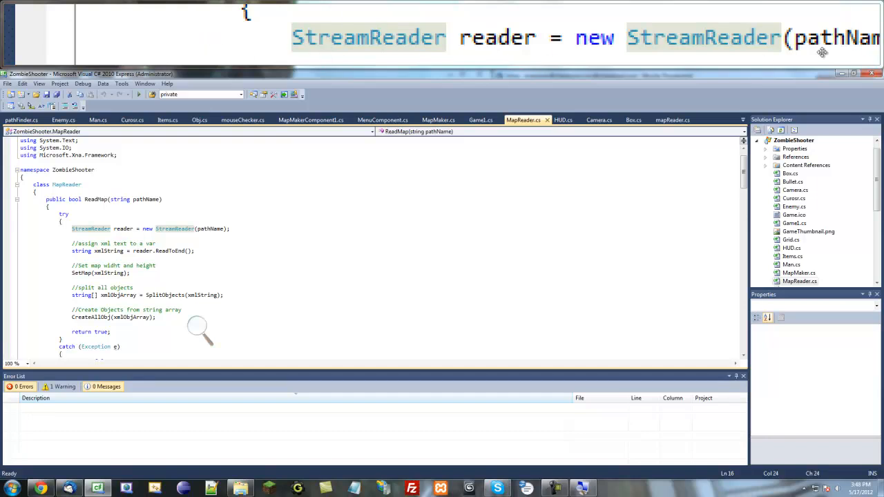
{"action": "mouse_move", "coordinate": [206, 237]}
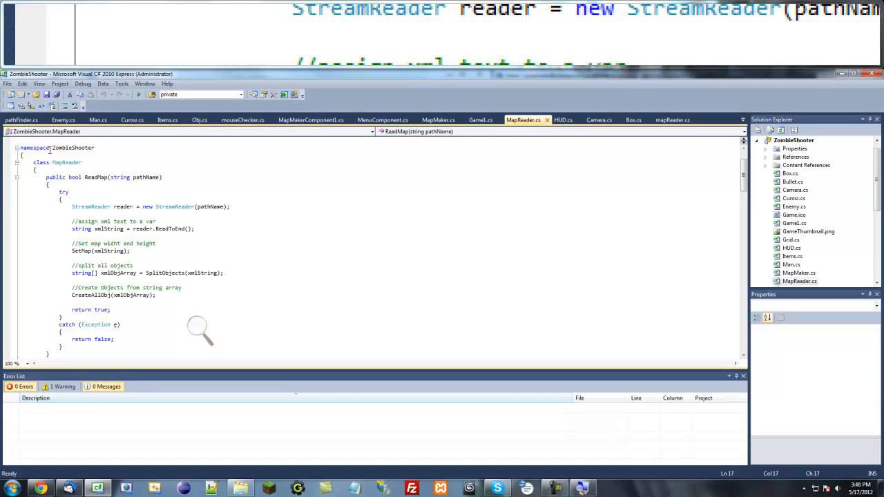
{"action": "left_click", "coordinate": [20, 119]}
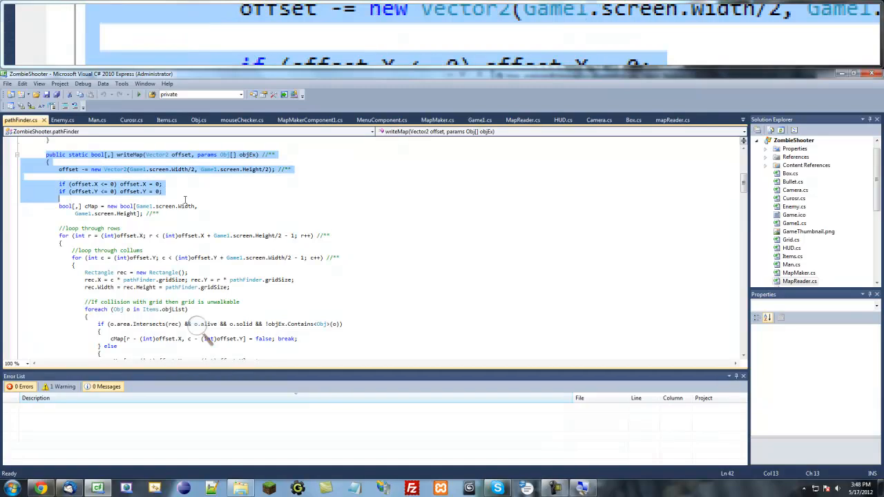
{"action": "scroll", "scroll_direction": "down", "scroll_amount": 3}
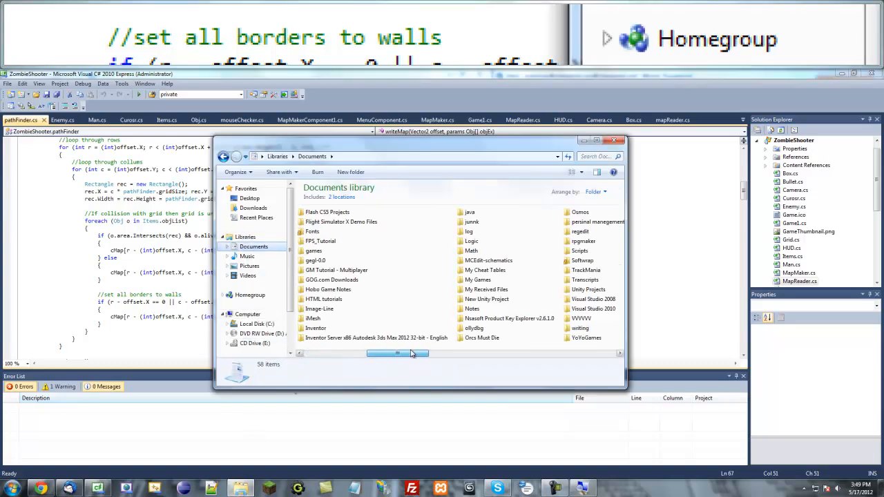
- Browse to ZombieShooter's bin\x86\Debug build output folder in Explorer
{"action": "double_click", "coordinate": [591, 308]}
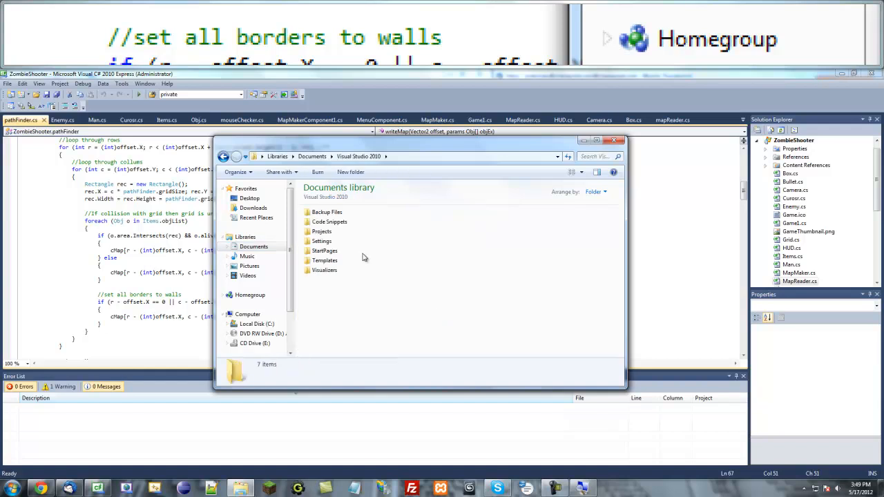
{"action": "mouse_move", "coordinate": [324, 251]}
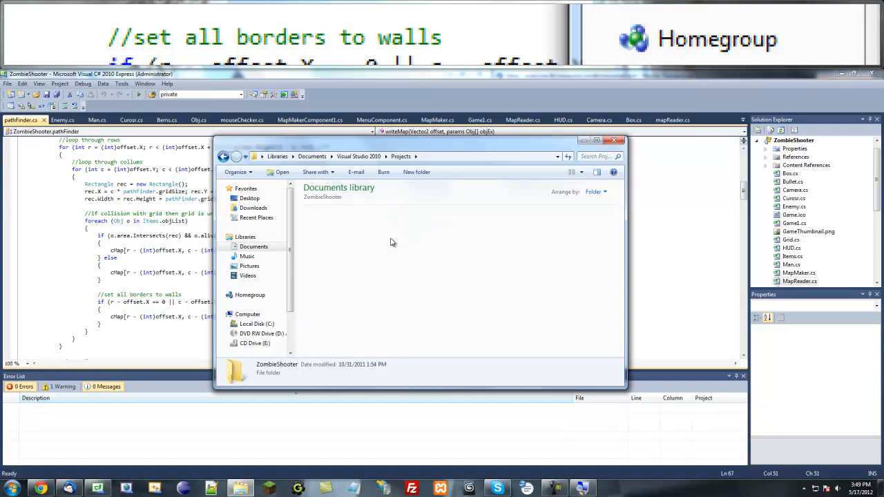
{"action": "double_click", "coordinate": [274, 370]}
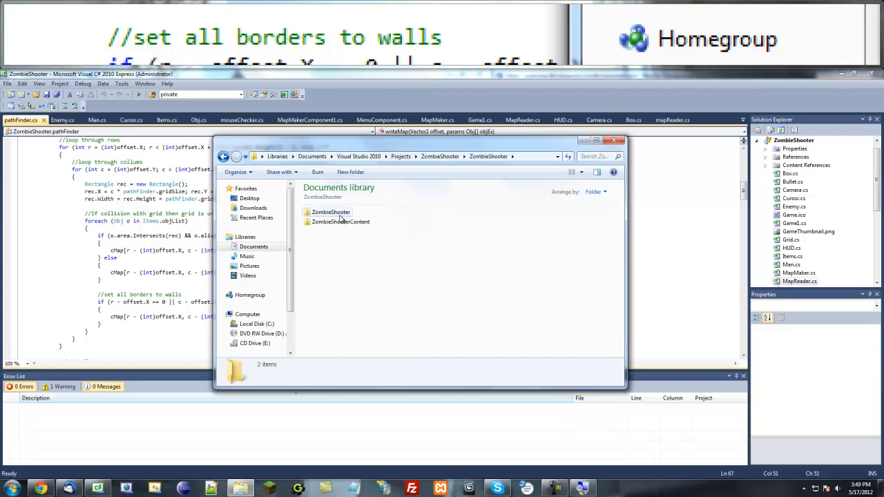
{"action": "double_click", "coordinate": [329, 212]}
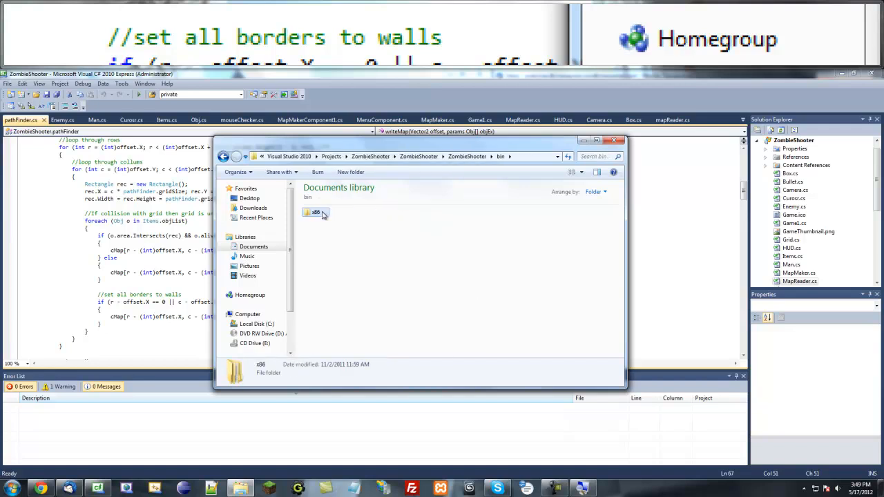
{"action": "double_click", "coordinate": [312, 212]}
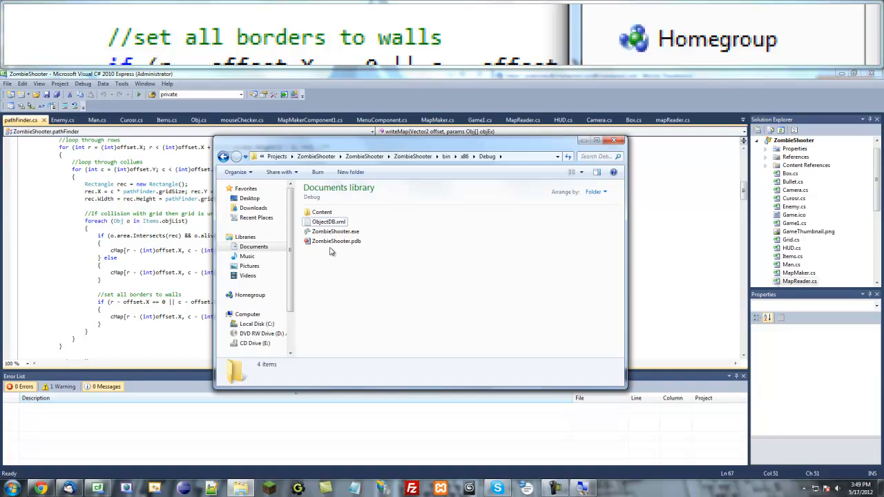
- Create a new folder named Maps inside Debug and open it
{"action": "right_click", "coordinate": [331, 251]}
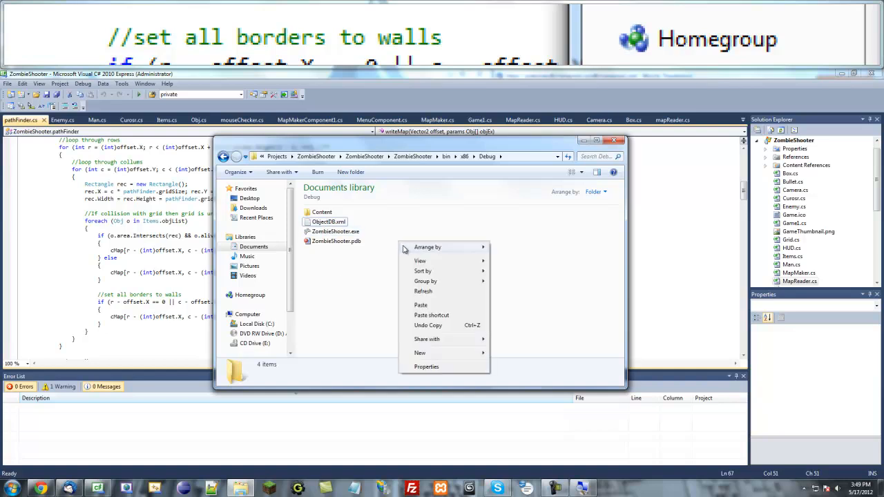
{"action": "left_click", "coordinate": [420, 353]}
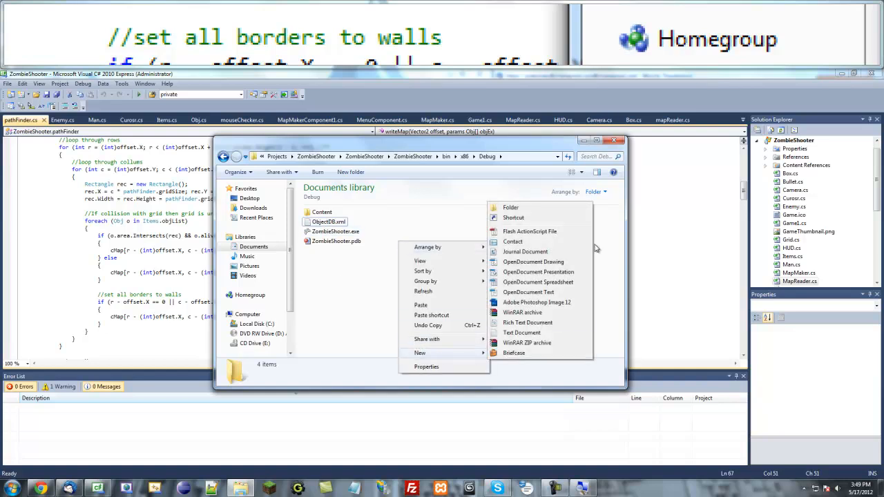
{"action": "left_click", "coordinate": [506, 207]}
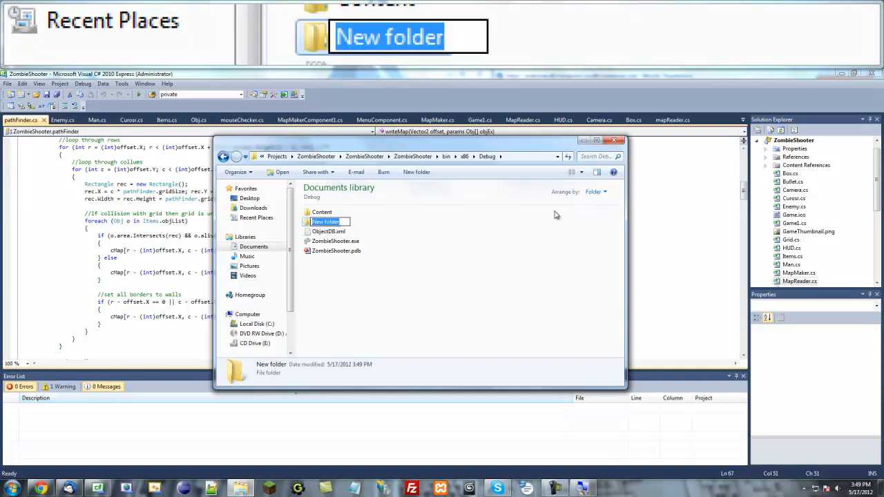
{"action": "type", "text": "Maps"}
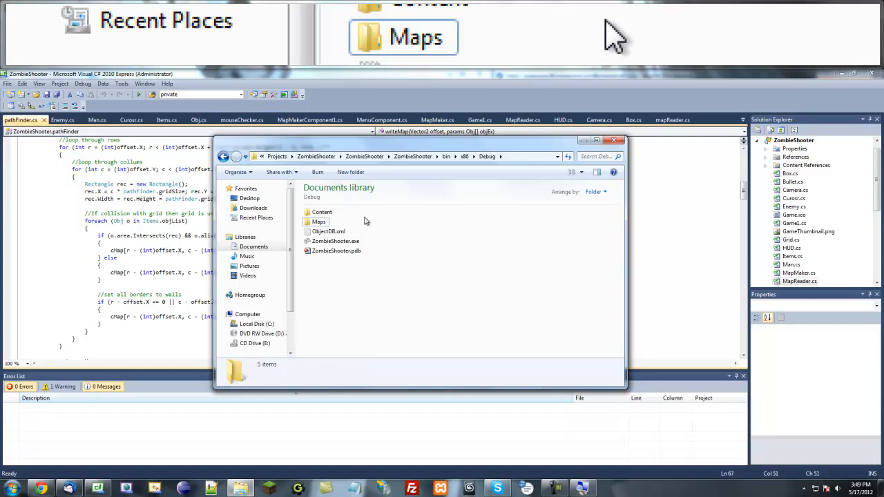
{"action": "left_click", "coordinate": [317, 221]}
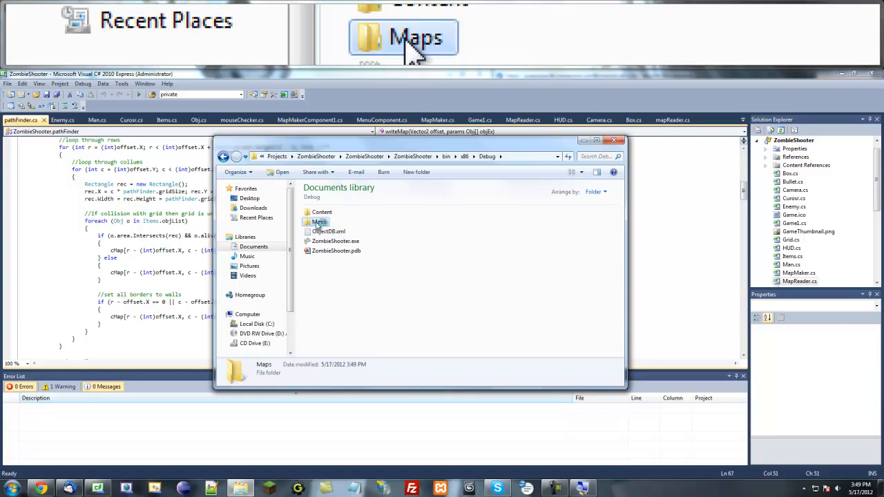
{"action": "double_click", "coordinate": [320, 222]}
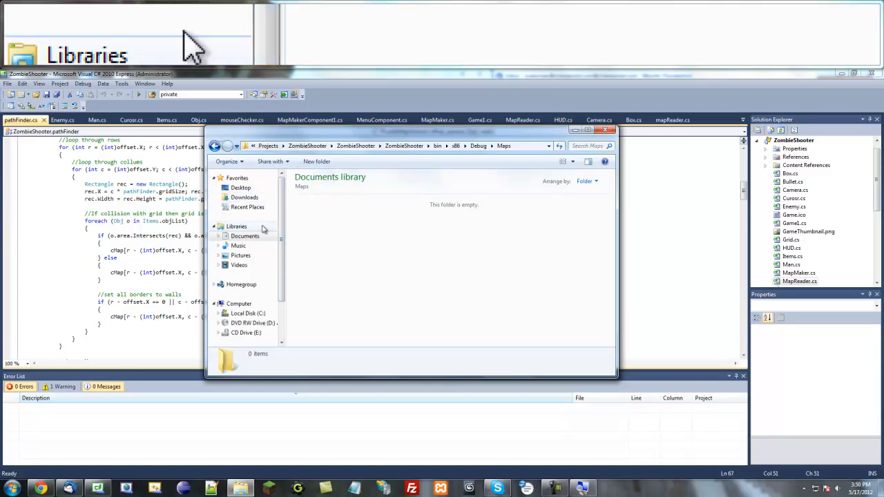
{"action": "mouse_move", "coordinate": [397, 262]}
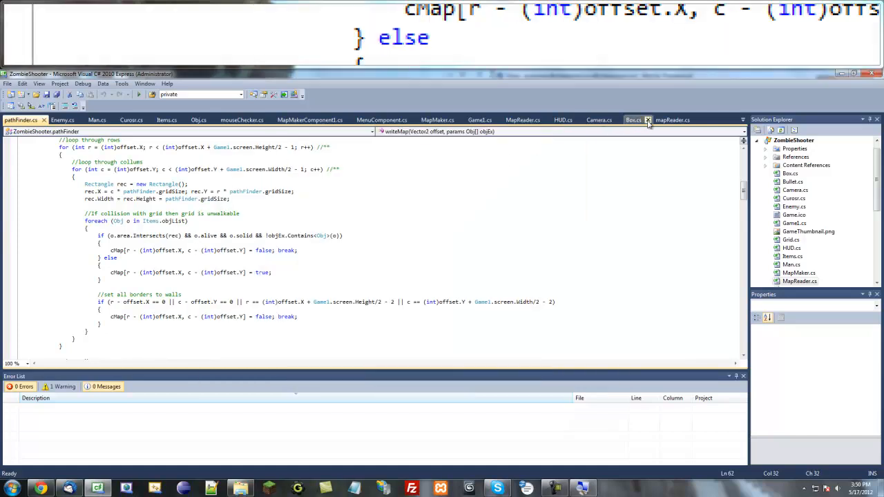
- Review the older bitmap map-loading code, the MapReader class, then switch to Game1.cs
{"action": "left_click", "coordinate": [648, 119]}
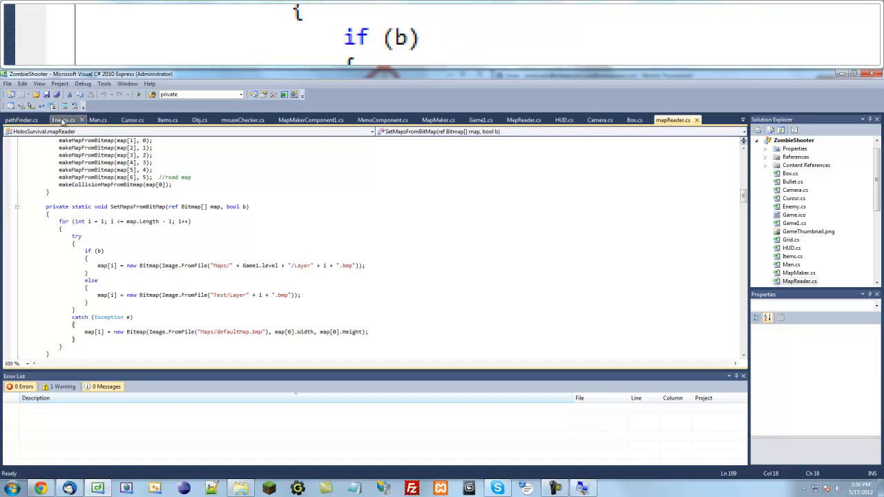
{"action": "left_click", "coordinate": [523, 119]}
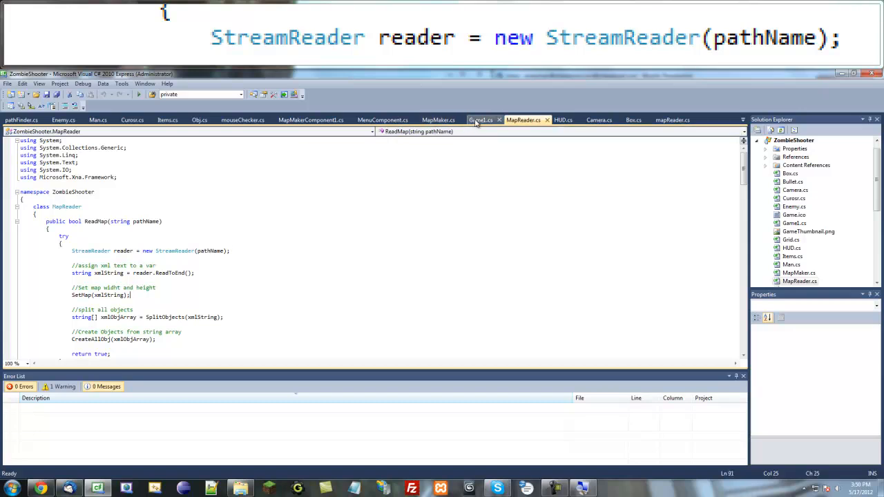
{"action": "left_click", "coordinate": [481, 119]}
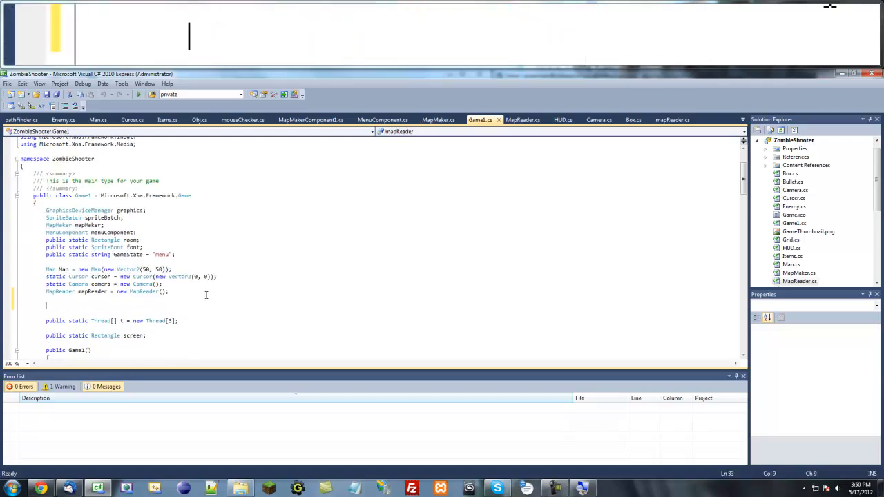
- Start a bool[] collisionMap field under Game1's mapReader field, typing up to 'new boo'
{"action": "type", "text": "bool"}
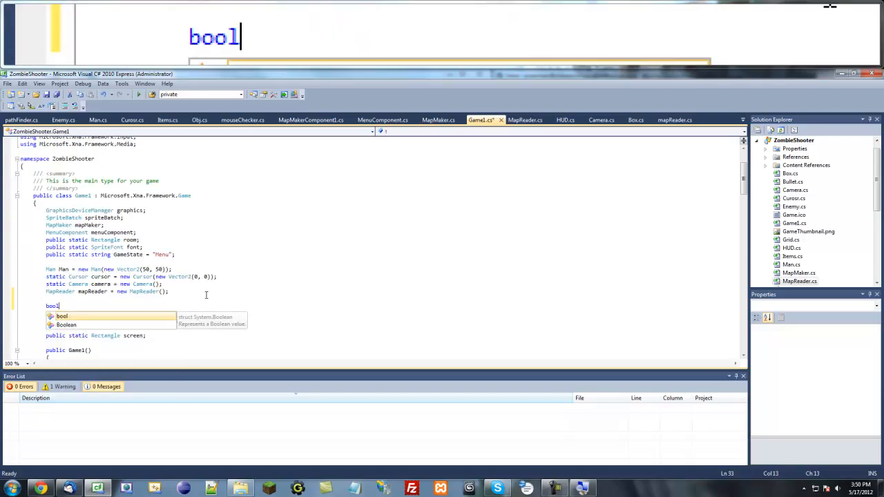
{"action": "type", "text": "[] m"}
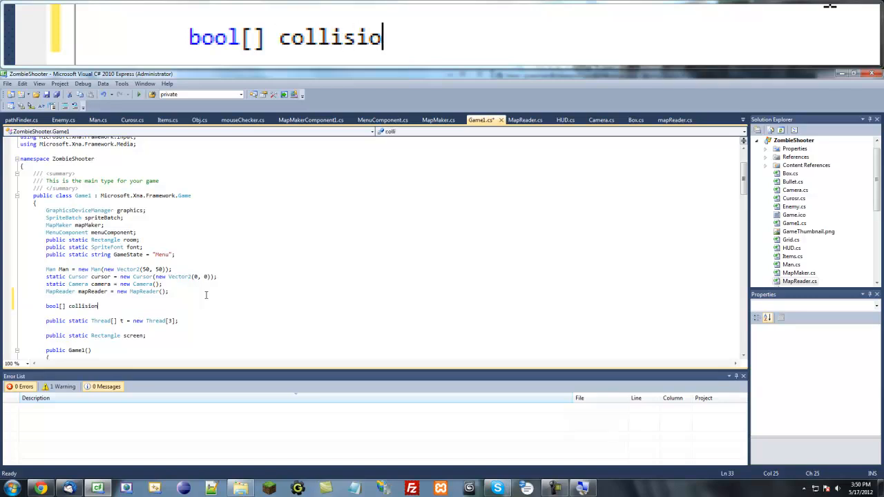
{"action": "type", "text": "Map = new"}
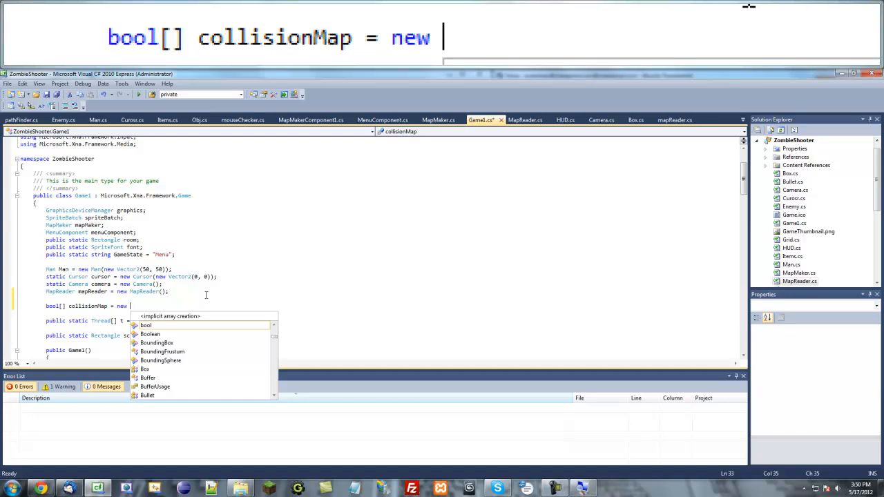
{"action": "type", "text": "bo"}
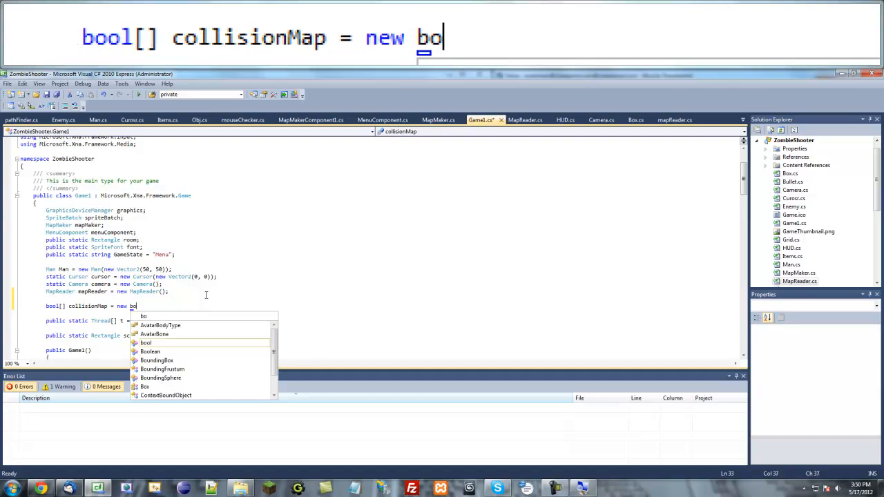
{"action": "type", "text": "o"}
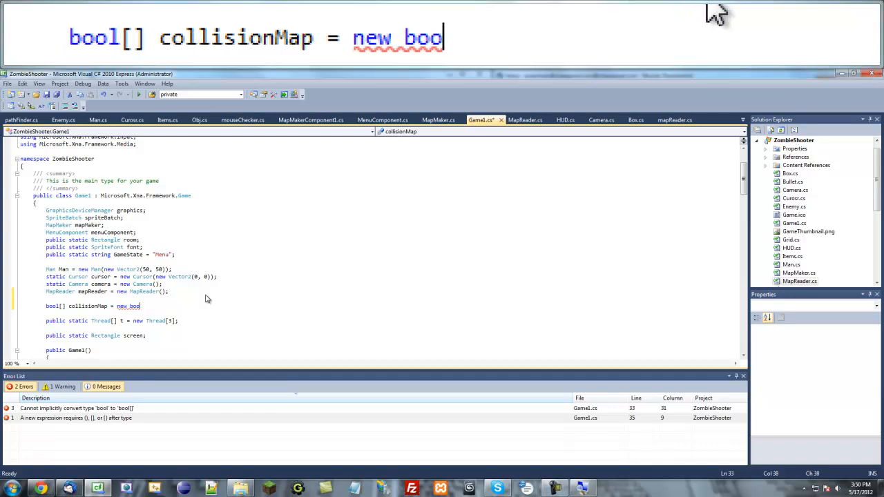
{"action": "key", "text": "BackSpace"}
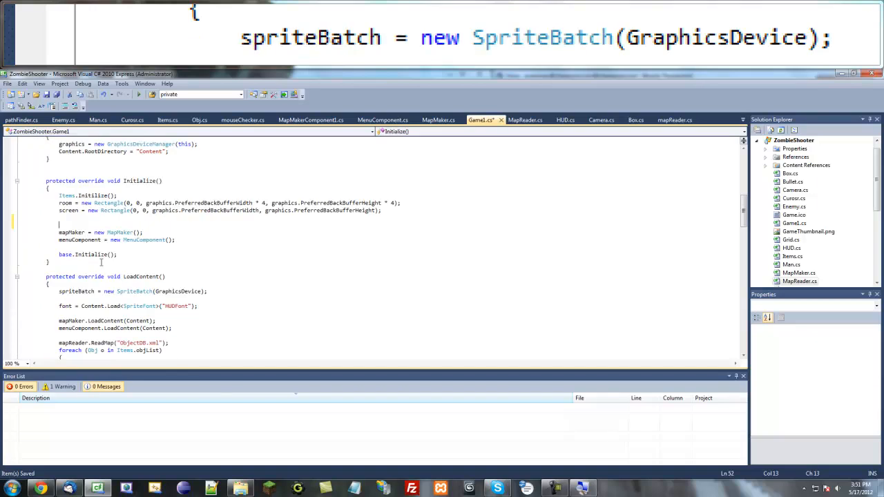
- In Initialize, assign collisionMap = new bool[room.Width / pathfinder.gridSize, room.Height];
{"action": "type", "text": "collisionMap = new bool"}
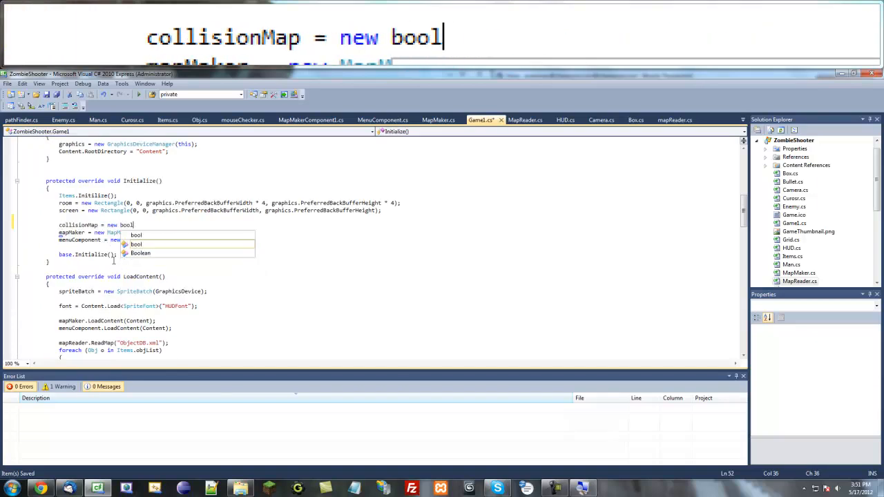
{"action": "type", "text": "["}
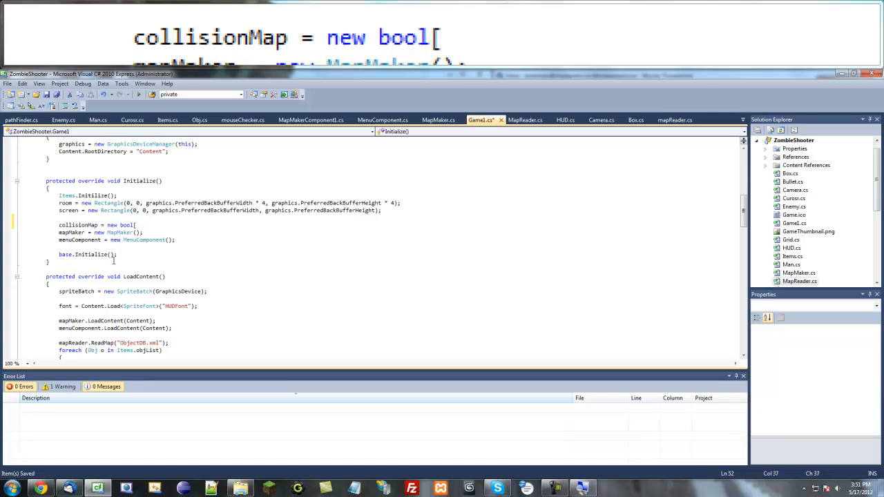
{"action": "type", "text": "room."}
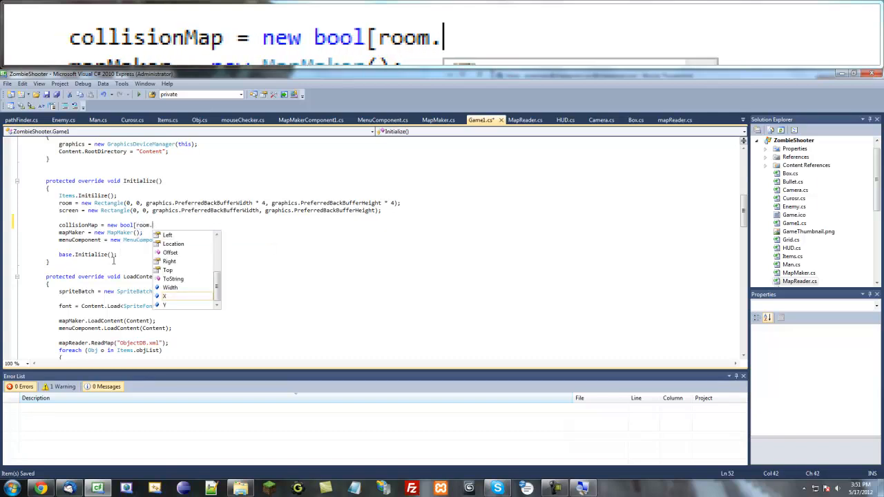
{"action": "type", "text": "Width, r"}
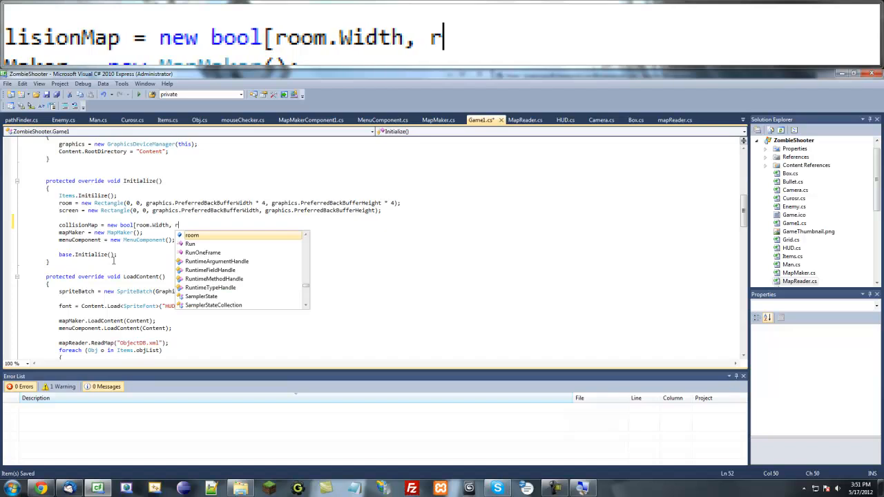
{"action": "type", "text": "oom.Height"}
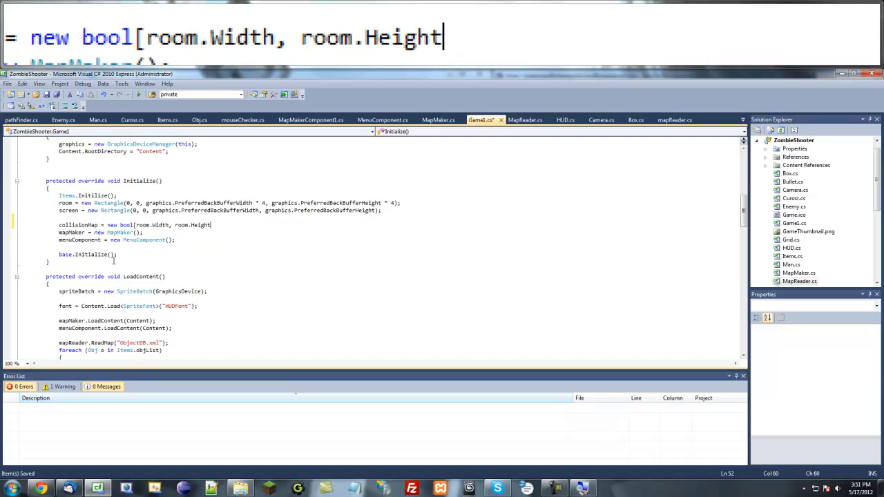
{"action": "type", "text": "];"}
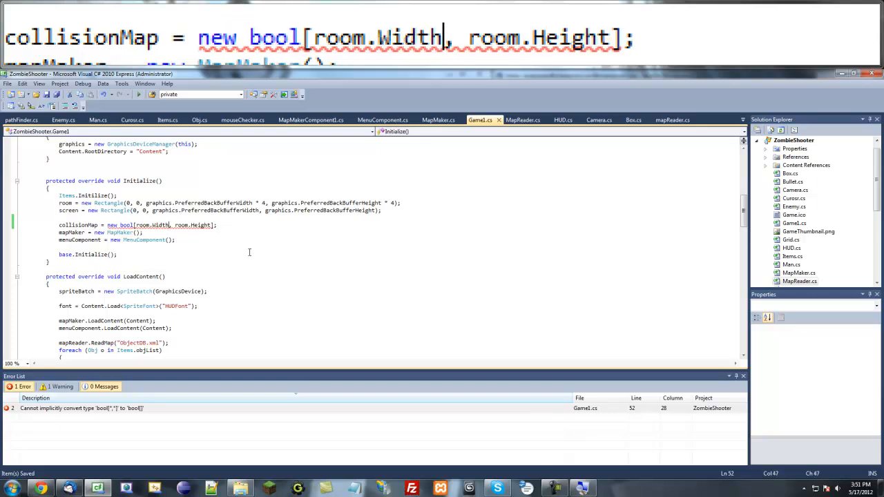
{"action": "mouse_move", "coordinate": [160, 225]}
{"action": "type", "text": " / "}
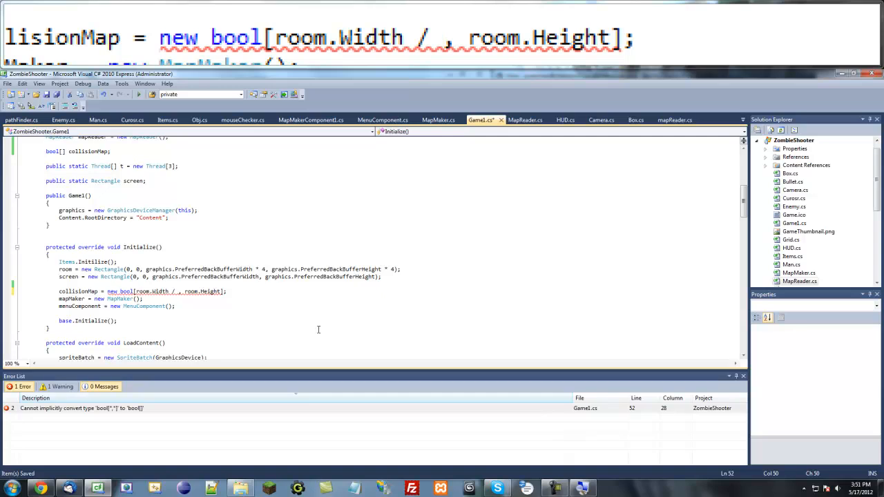
{"action": "type", "text": "pah"}
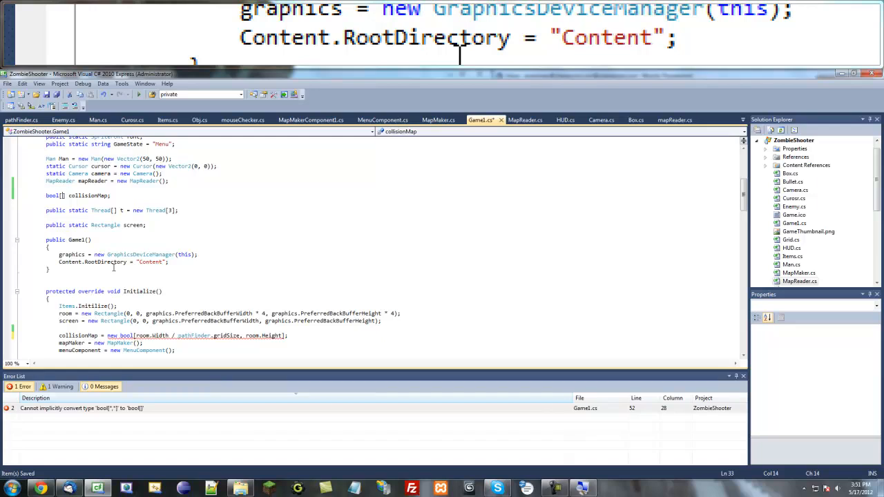
{"action": "type", "text": ","}
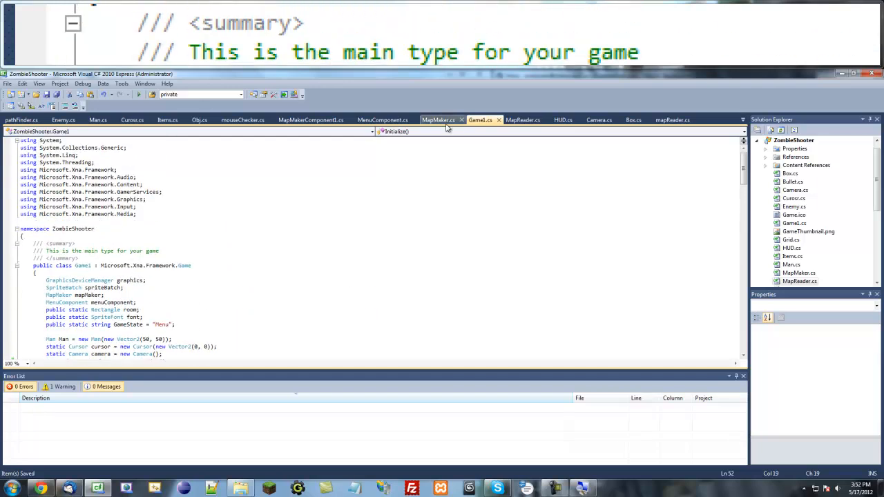
- Add a public void CreateCollisionMapFromBitmap method stub to the MapReader class
{"action": "left_click", "coordinate": [442, 119]}
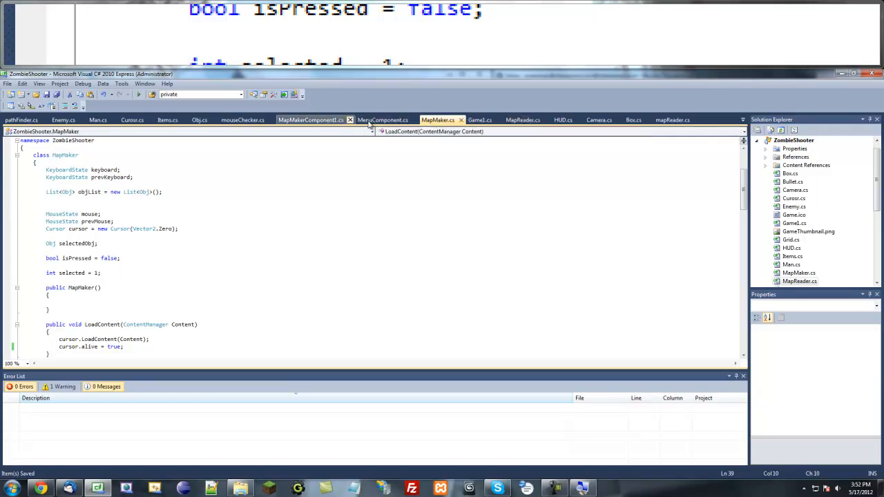
{"action": "left_click", "coordinate": [522, 119]}
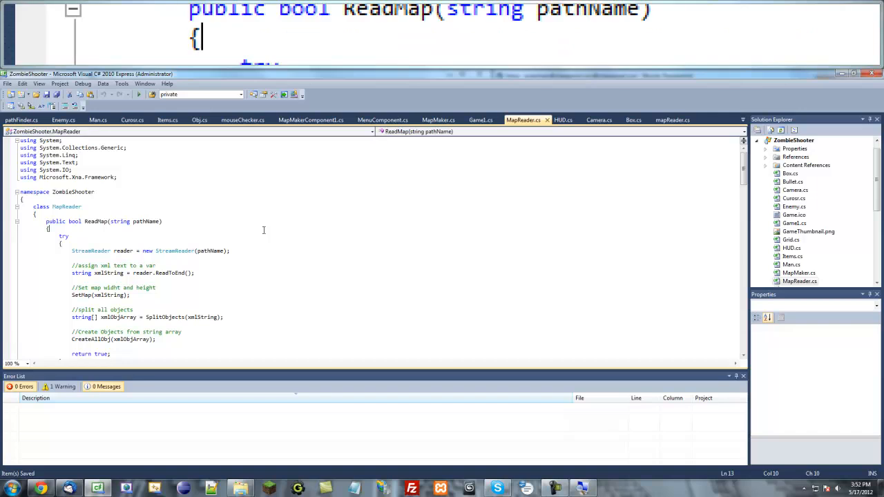
{"action": "scroll", "scroll_direction": "down", "scroll_amount": 3}
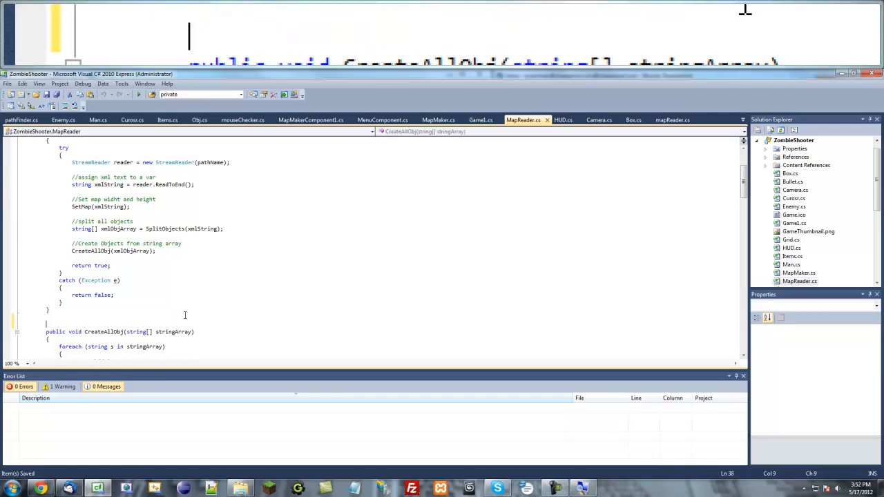
{"action": "type", "text": "public voi"}
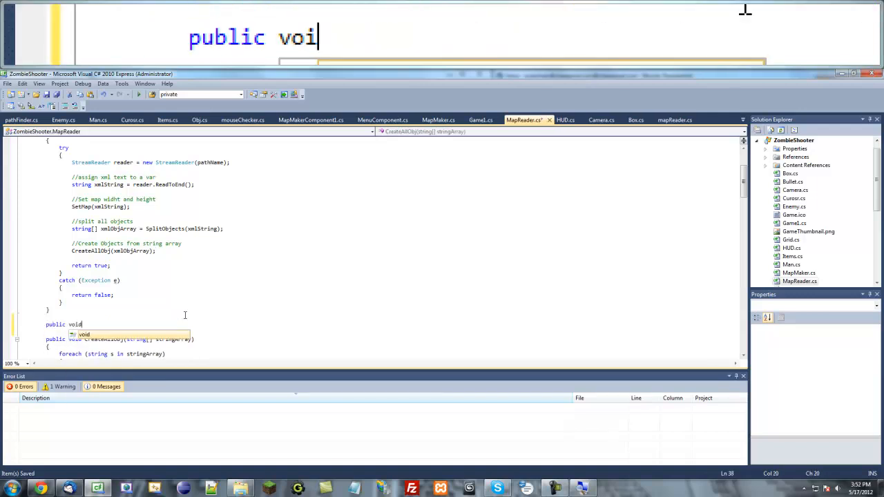
{"action": "type", "text": "d Creat"}
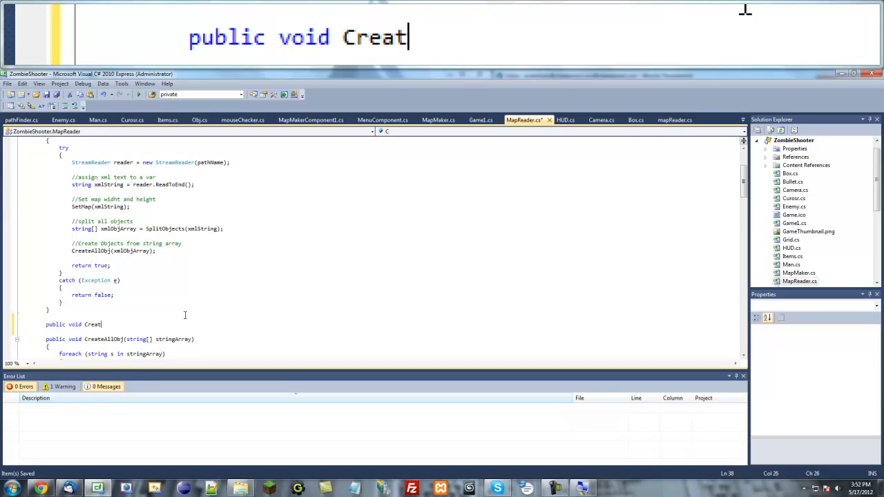
{"action": "type", "text": "eColl"}
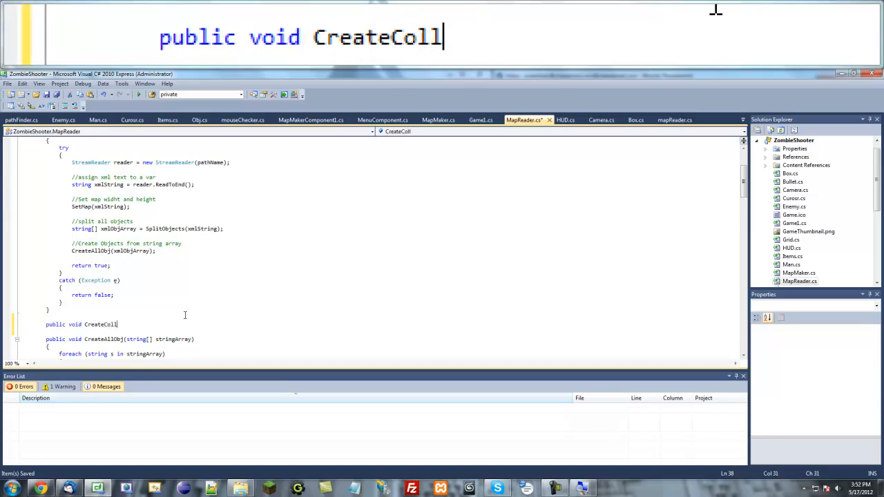
{"action": "type", "text": "isionMap"}
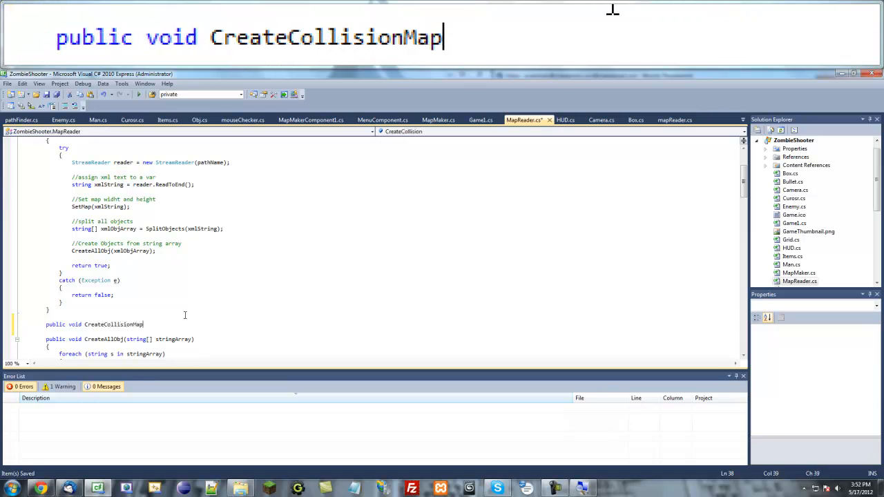
{"action": "type", "text": "FromBIt"}
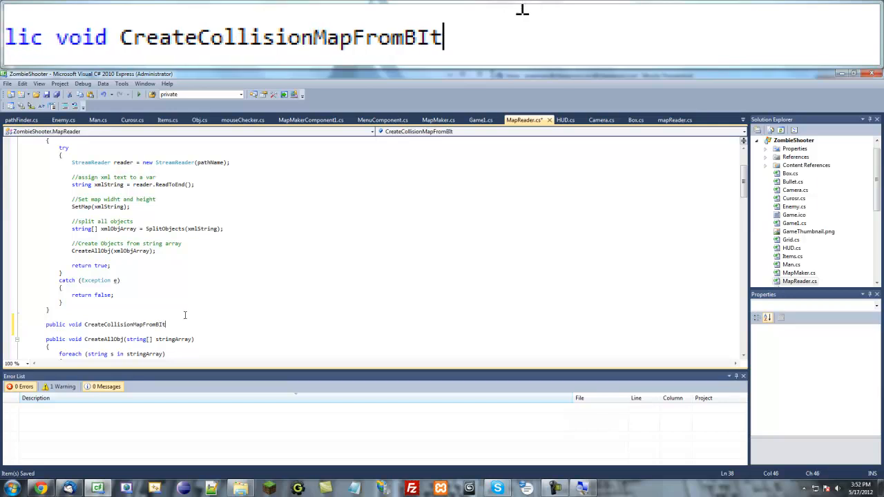
{"action": "type", "text": "Map"}
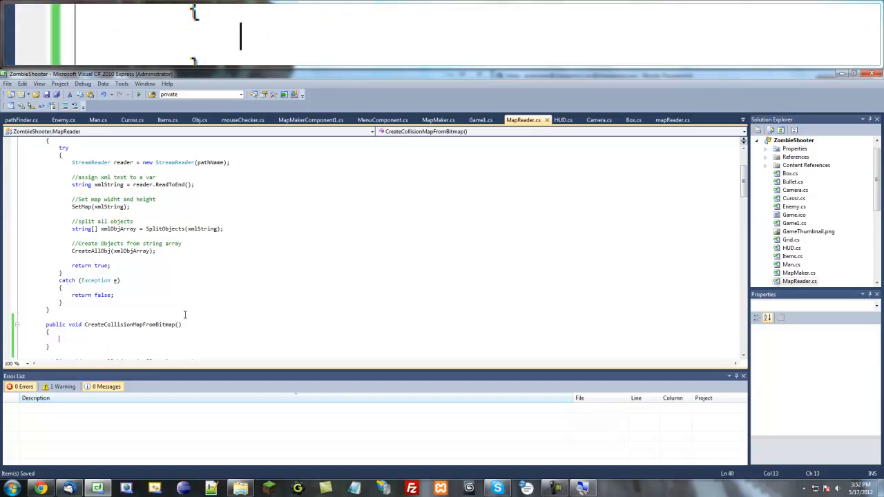
- Add 'using System.Drawing;' at the top of MapReader so Bitmap resolves
{"action": "scroll", "scroll_direction": "down", "scroll_amount": 3}
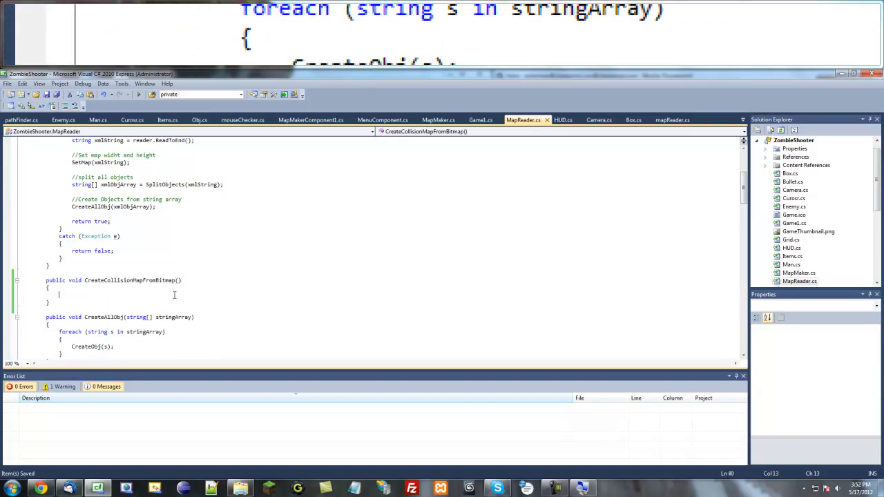
{"action": "mouse_move", "coordinate": [172, 295]}
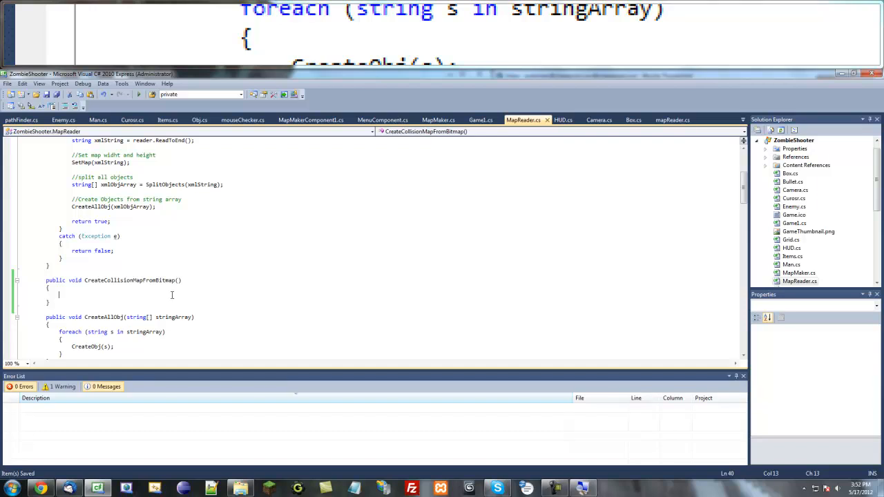
{"action": "type", "text": "Bi"}
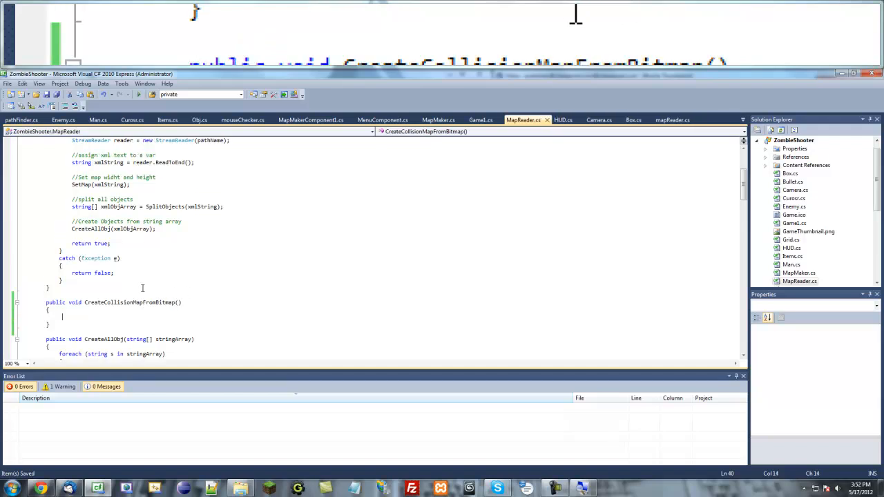
{"action": "scroll", "scroll_direction": "down", "scroll_amount": 3}
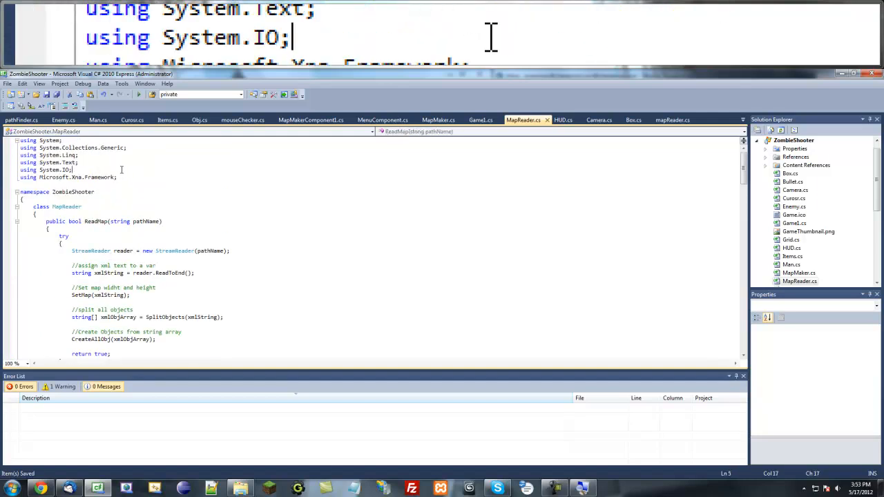
{"action": "type", "text": "using System.Drawing;"}
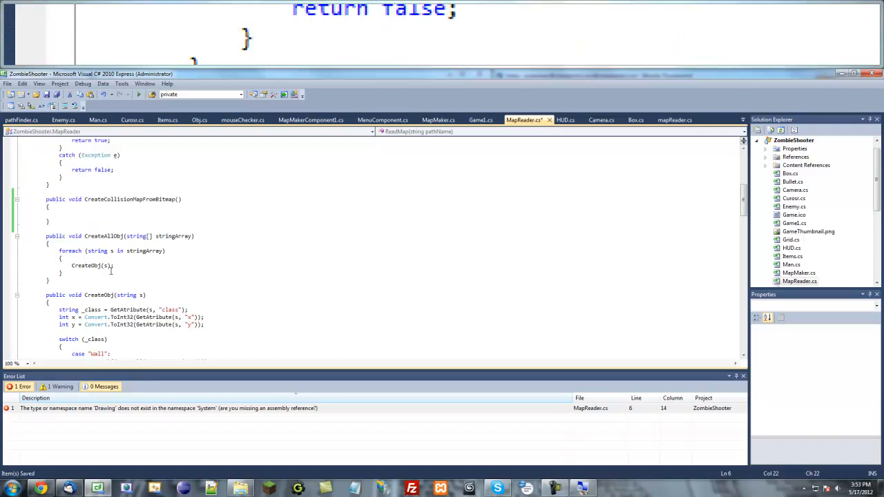
{"action": "type", "text": "Bi"}
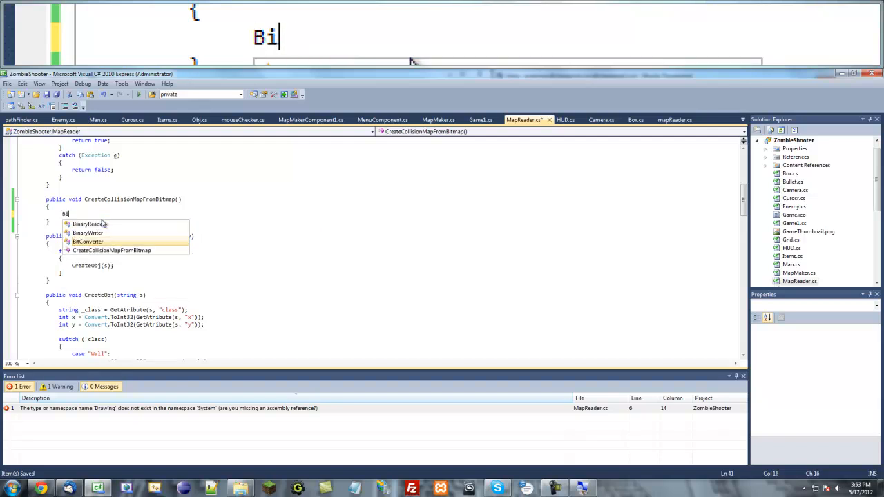
{"action": "key", "text": "Backspace"}
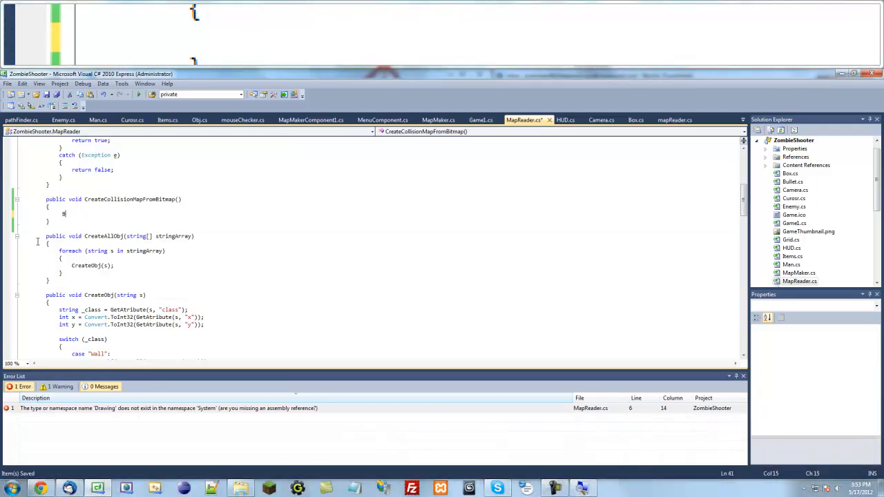
- Inside CreateCollisionMapFromBitmap, declare Bitmap b = new Bitmap();
{"action": "type", "text": "CreateCollisionMapFromBitmap"}
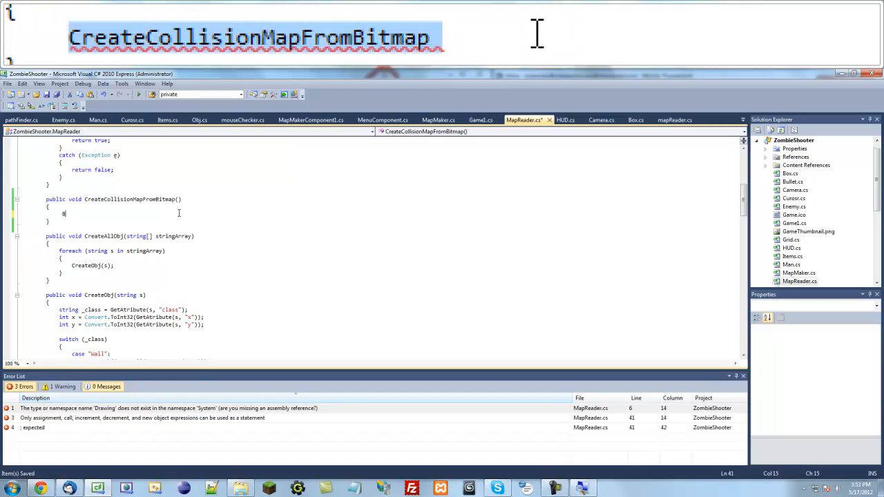
{"action": "type", "text": "Bitmap"}
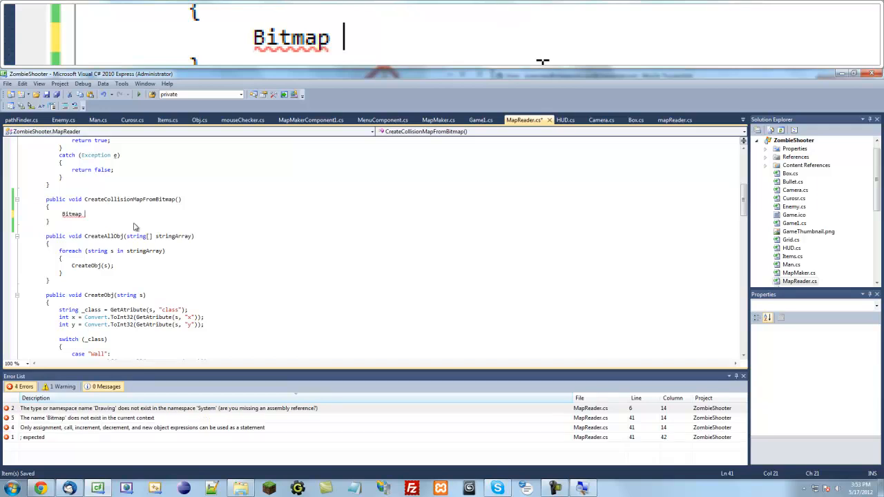
{"action": "type", "text": "b = new"}
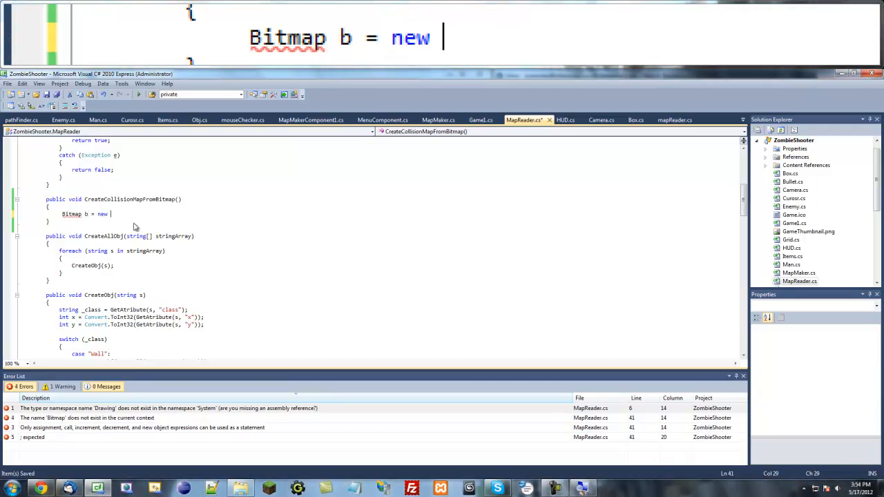
{"action": "type", "text": "Bitmap("}
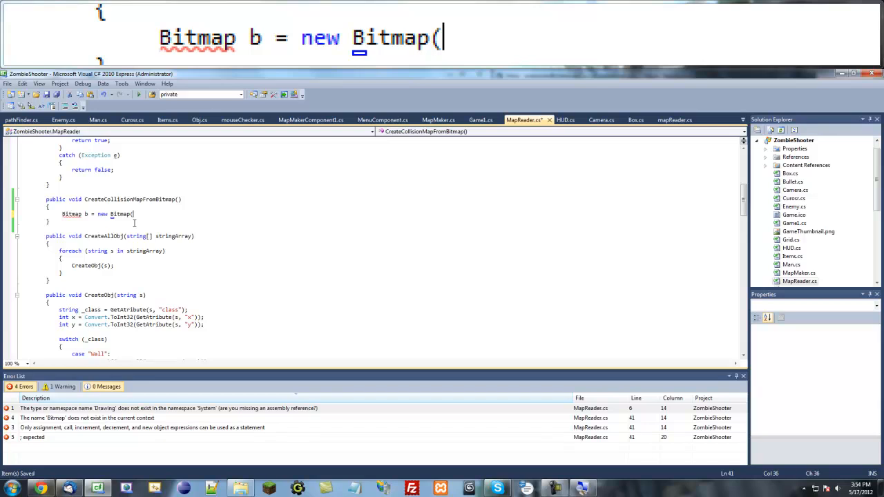
{"action": "type", "text": ");"}
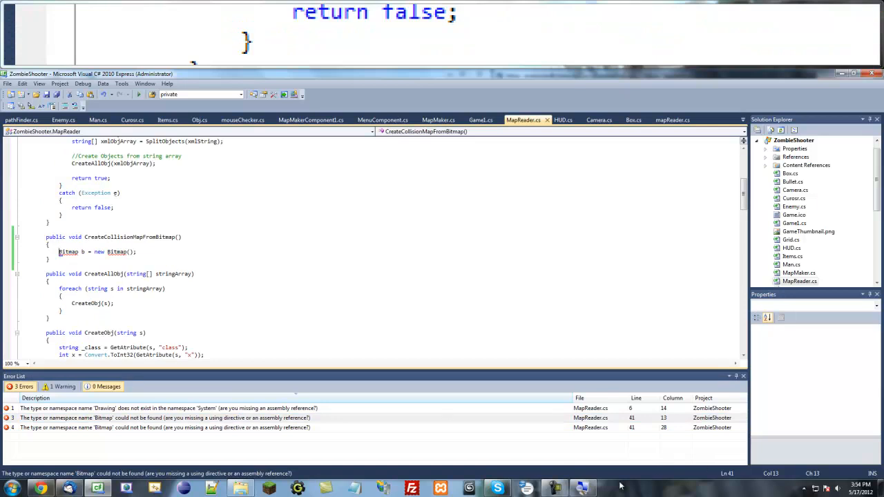
- Add 'using System.Drawing;' to MapMaker as well, then select the ZombieShooter project
{"action": "left_click", "coordinate": [437, 118]}
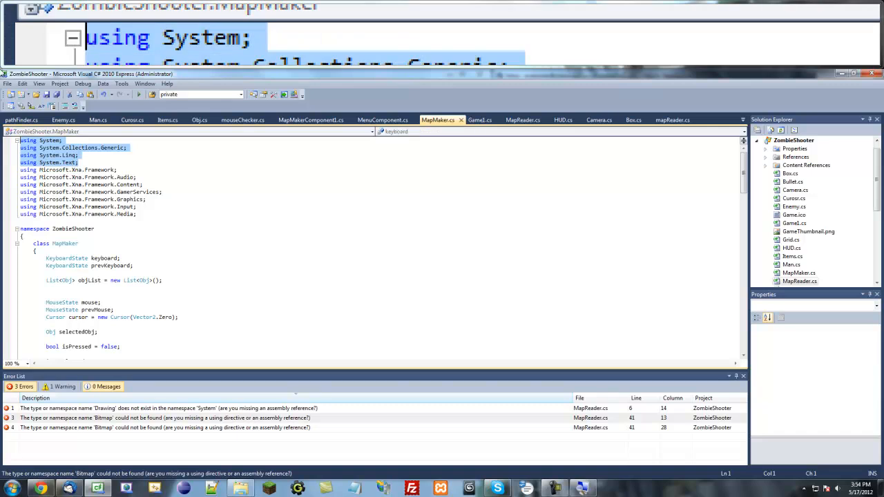
{"action": "mouse_move", "coordinate": [406, 184]}
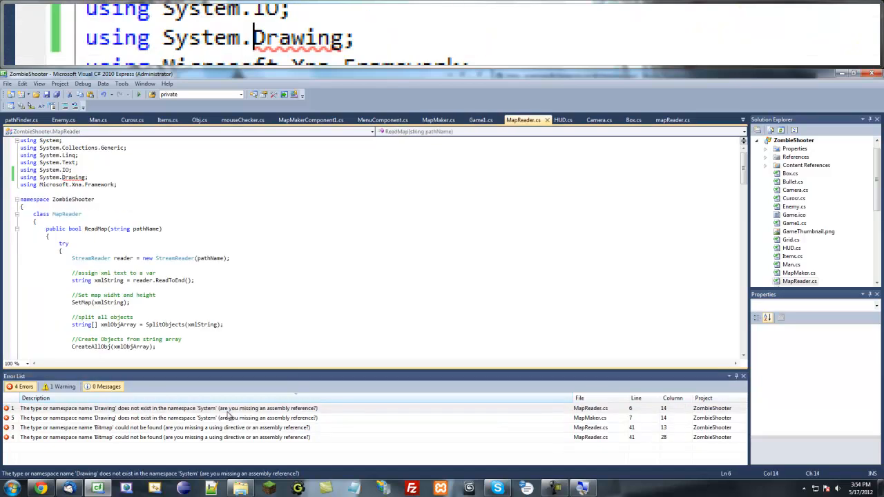
{"action": "left_click", "coordinate": [159, 417]}
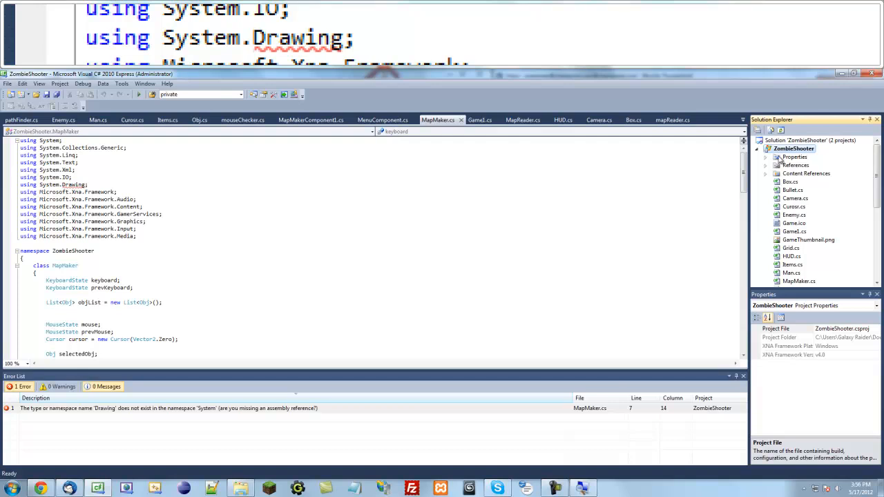
- Add the System.Drawing .NET assembly to ZombieShooter's References so the errors clear
{"action": "left_click", "coordinate": [769, 165]}
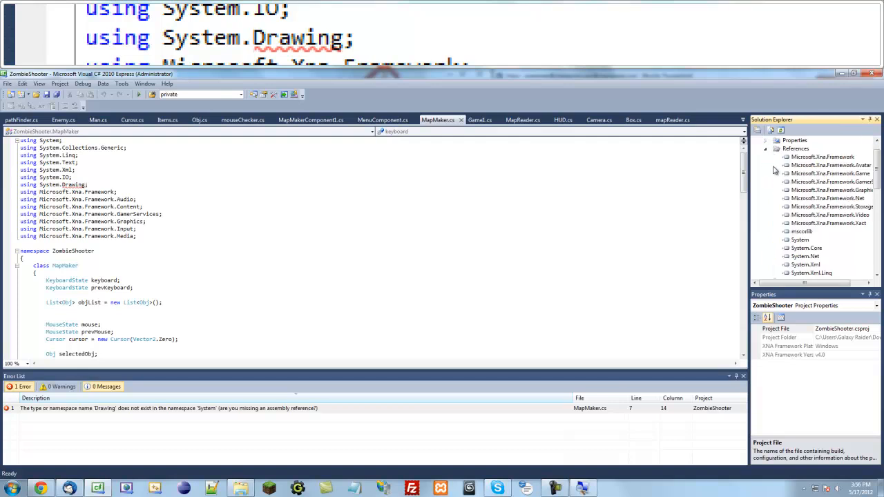
{"action": "right_click", "coordinate": [797, 148]}
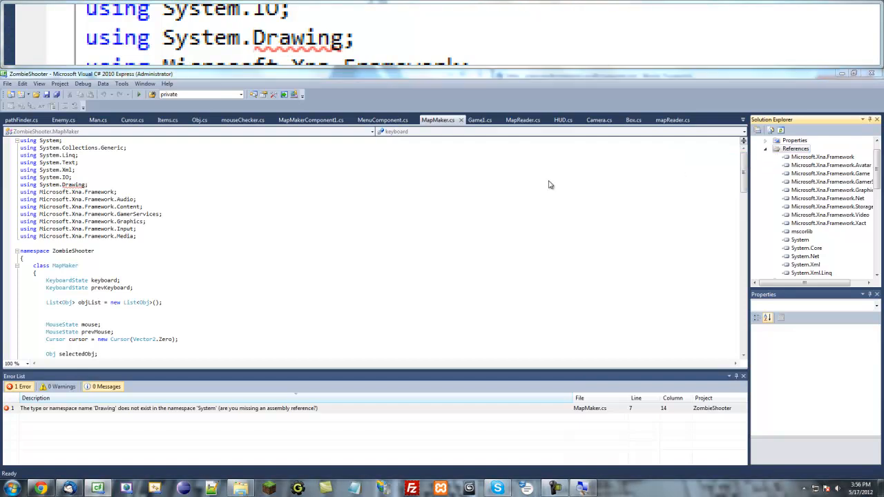
{"action": "left_click", "coordinate": [390, 170]}
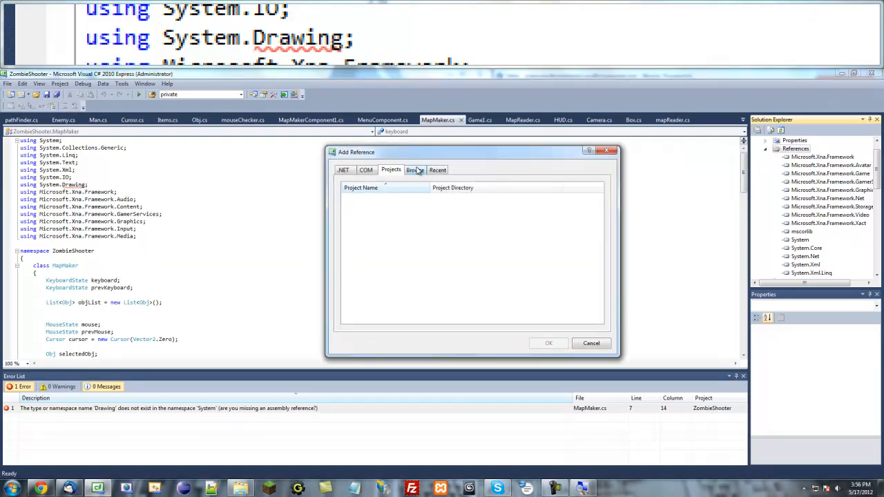
{"action": "left_click", "coordinate": [343, 170]}
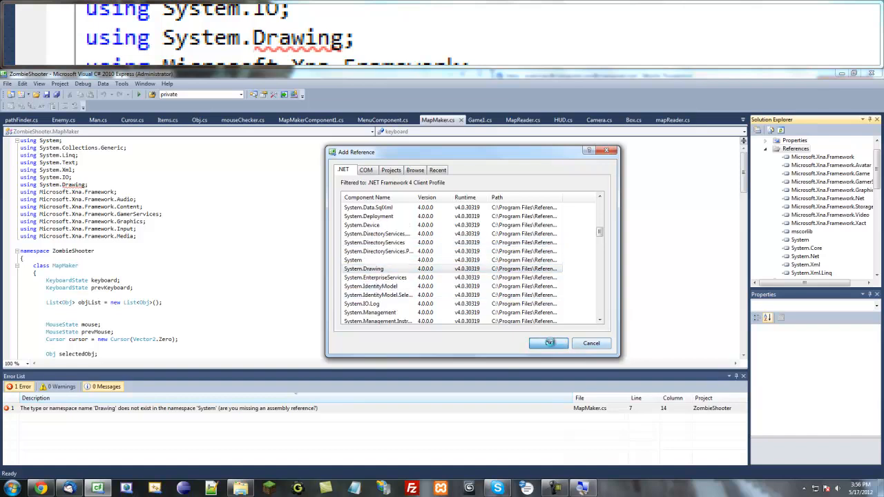
{"action": "left_click", "coordinate": [547, 343]}
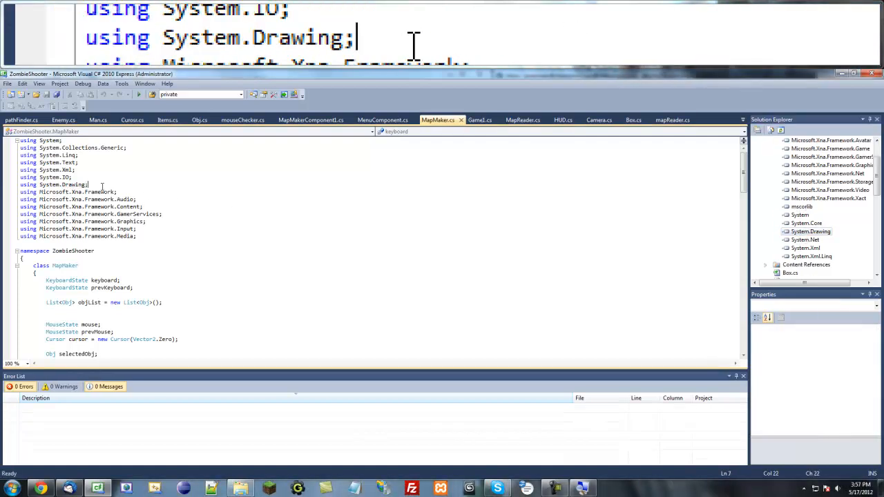
- Delete MapMaker's stray 'using System.Drawing;' line and return to MapReader.cs
{"action": "scroll", "scroll_direction": "down", "scroll_amount": 3}
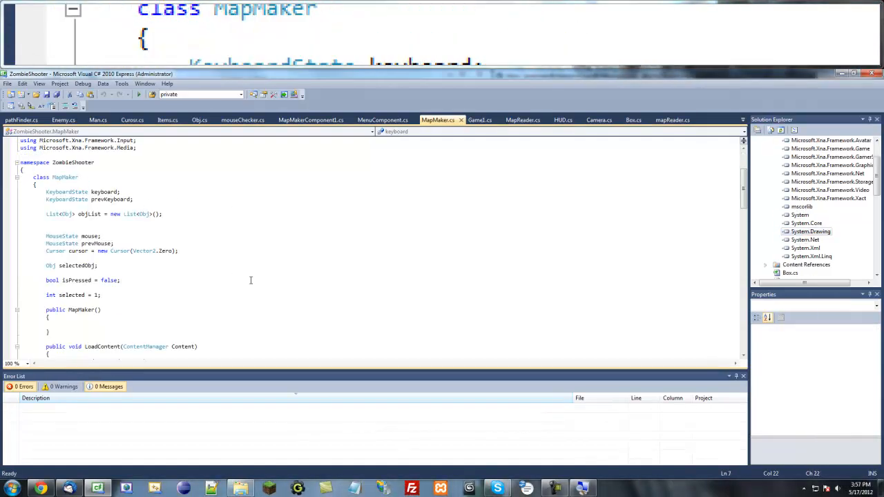
{"action": "scroll", "scroll_direction": "down", "scroll_amount": 3}
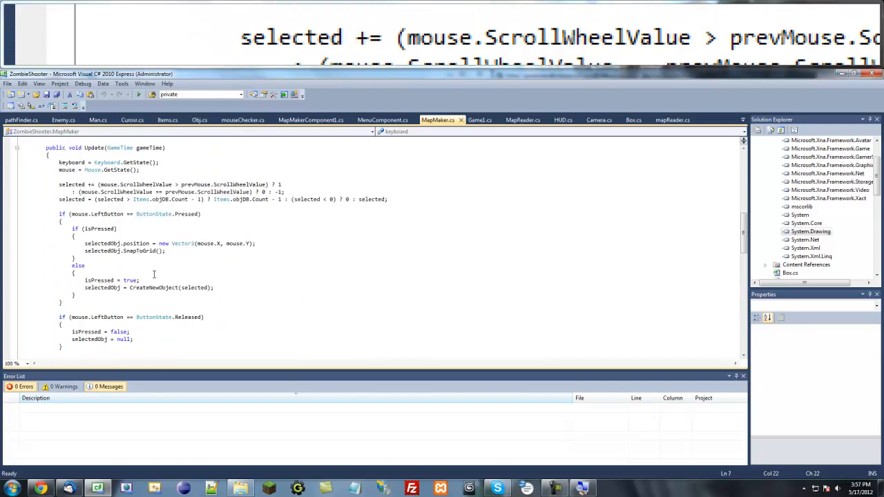
{"action": "scroll", "scroll_direction": "up", "scroll_amount": 3}
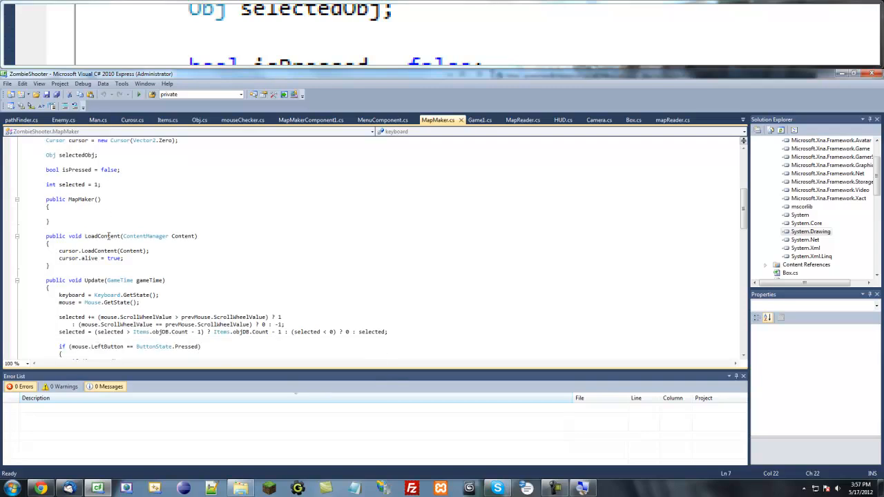
{"action": "scroll", "scroll_direction": "down", "scroll_amount": 3}
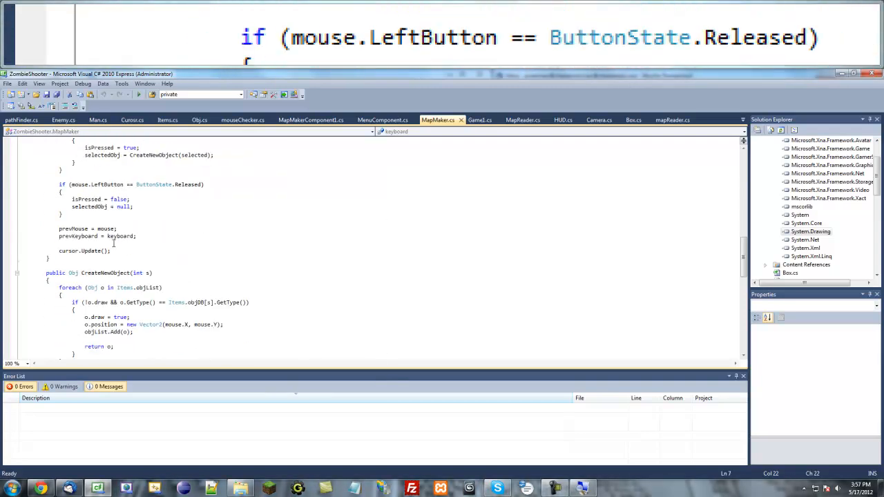
{"action": "scroll", "scroll_direction": "down", "scroll_amount": 3}
{"action": "type", "text": "using System.IO;"}
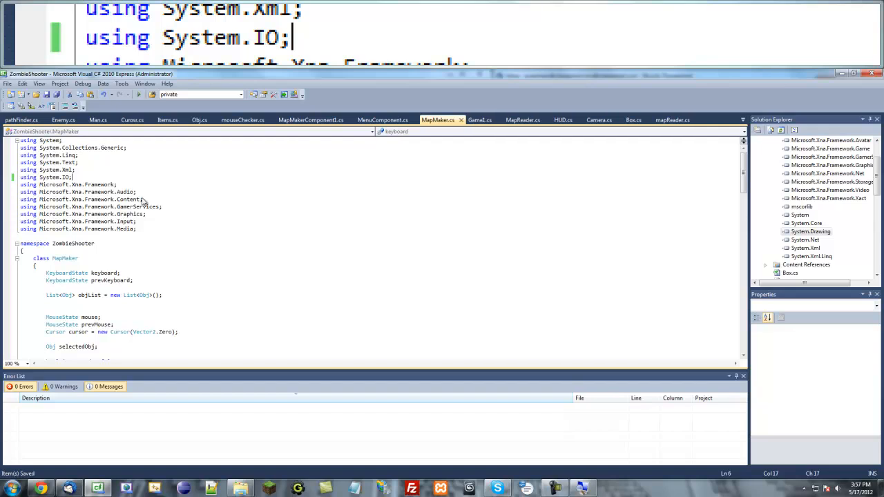
{"action": "left_click", "coordinate": [522, 119]}
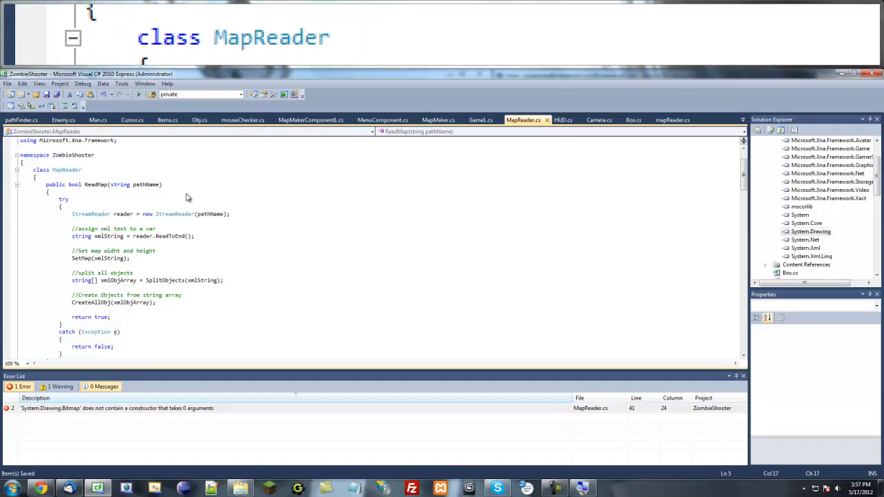
- Change the Bitmap line to new Bitmap(Image.FromFile()), leaving the file path empty
{"action": "double_click", "coordinate": [117, 408]}
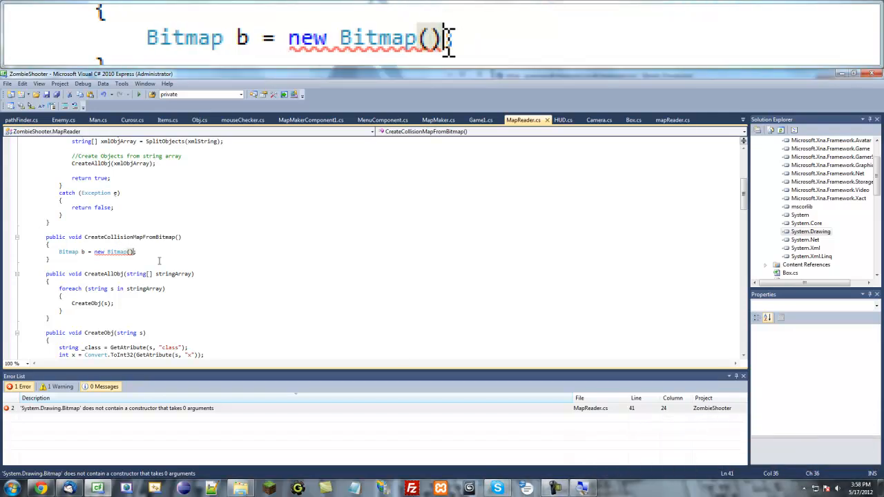
{"action": "key", "text": "Backspace"}
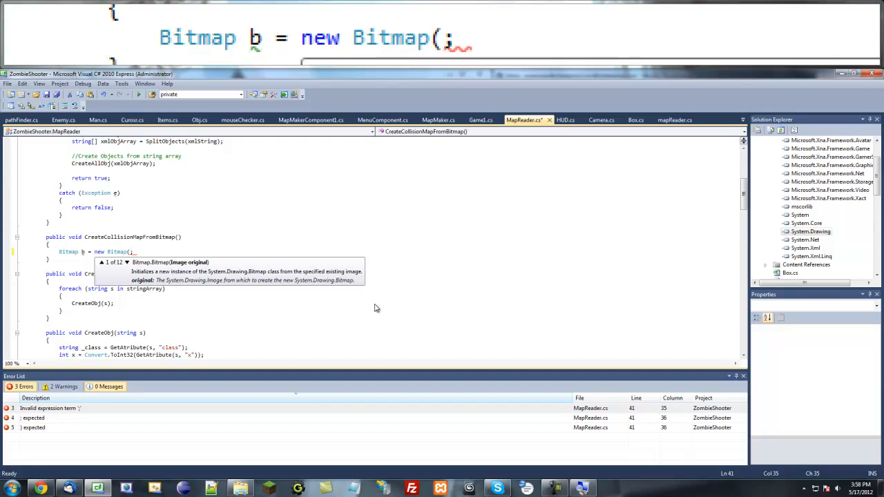
{"action": "type", "text": "Image"}
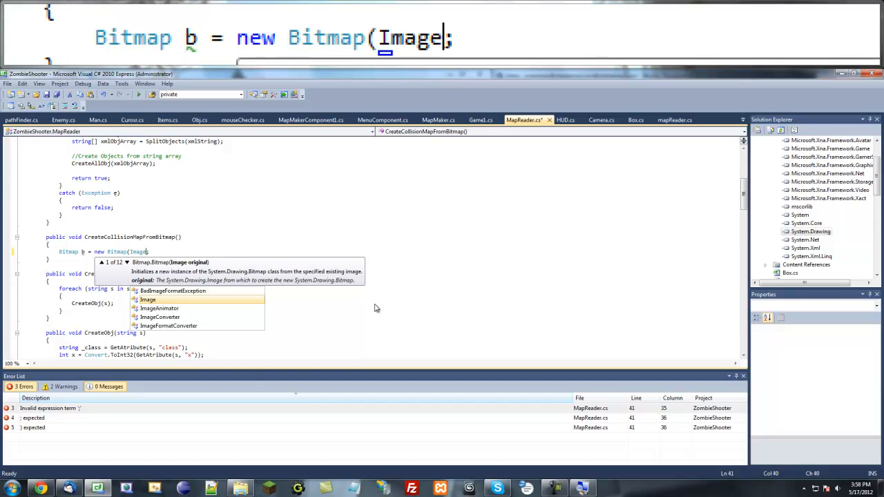
{"action": "type", "text": "."}
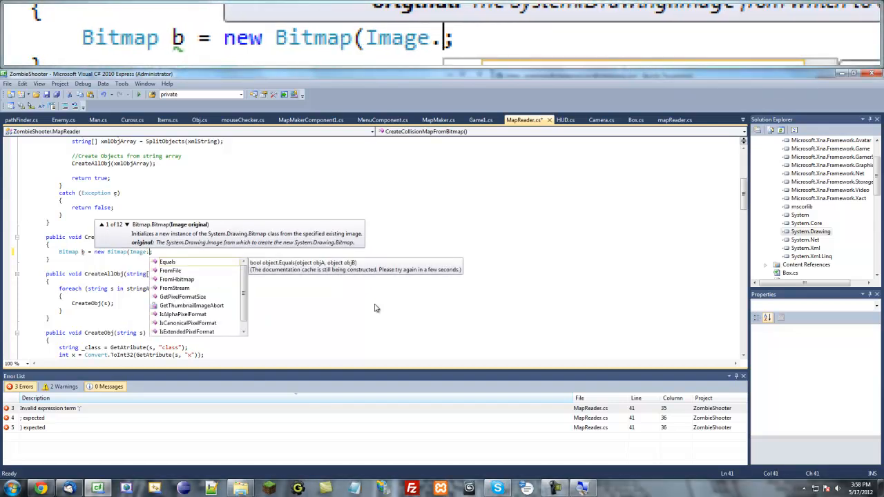
{"action": "type", "text": "FromFile("}
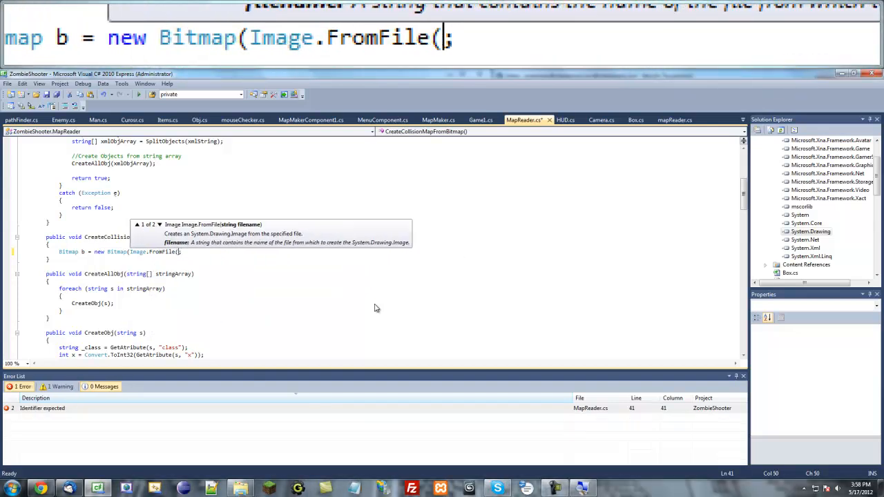
{"action": "type", "text": "))"}
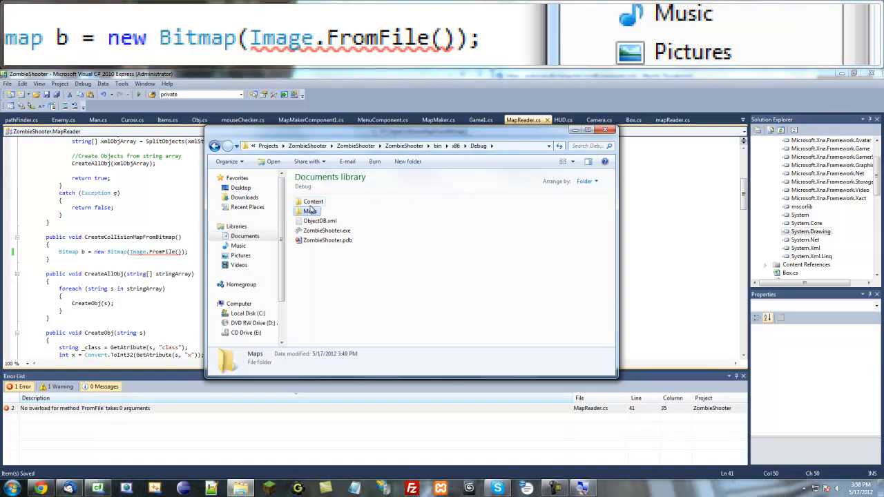
- Load the Bitmap bmp from "Maps/Map1.bmp" via Image.FromFile and start a new line below
{"action": "double_click", "coordinate": [309, 210]}
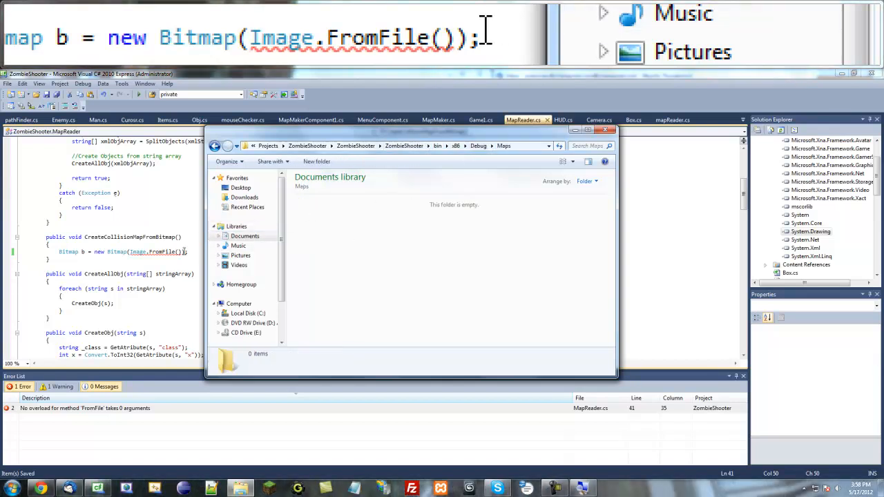
{"action": "type", "text": "\"\""}
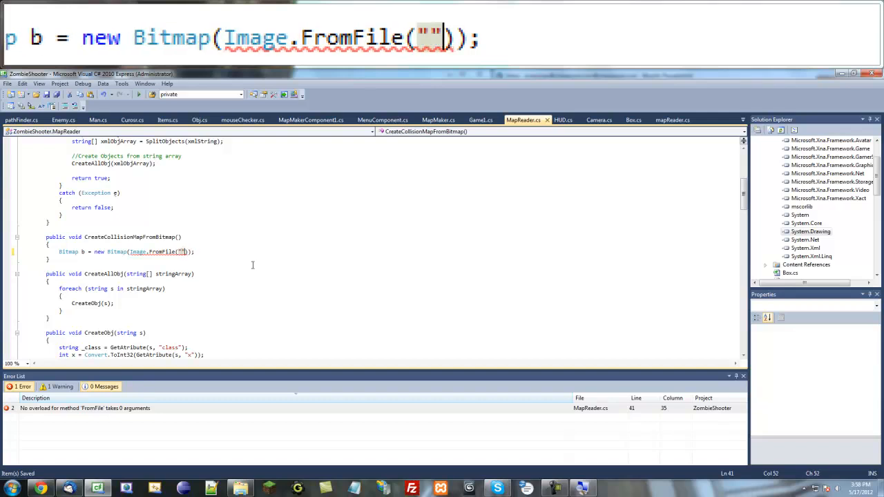
{"action": "type", "text": "Maps"}
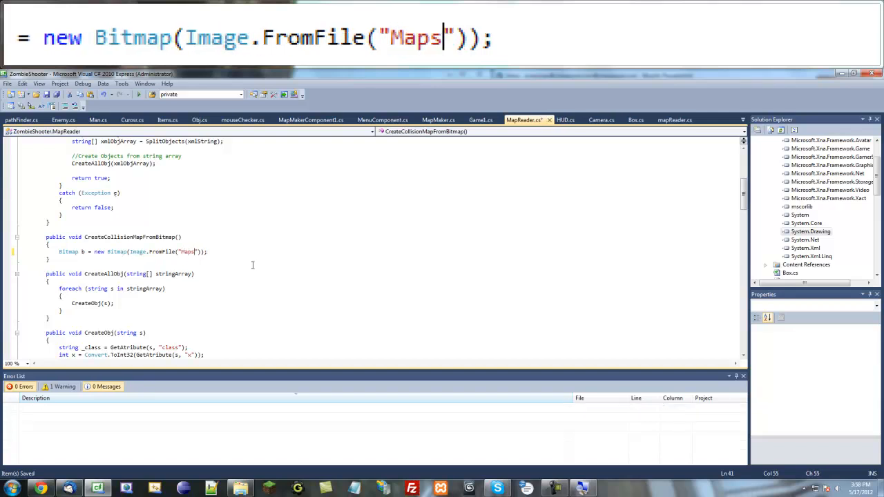
{"action": "type", "text": "/Ma"}
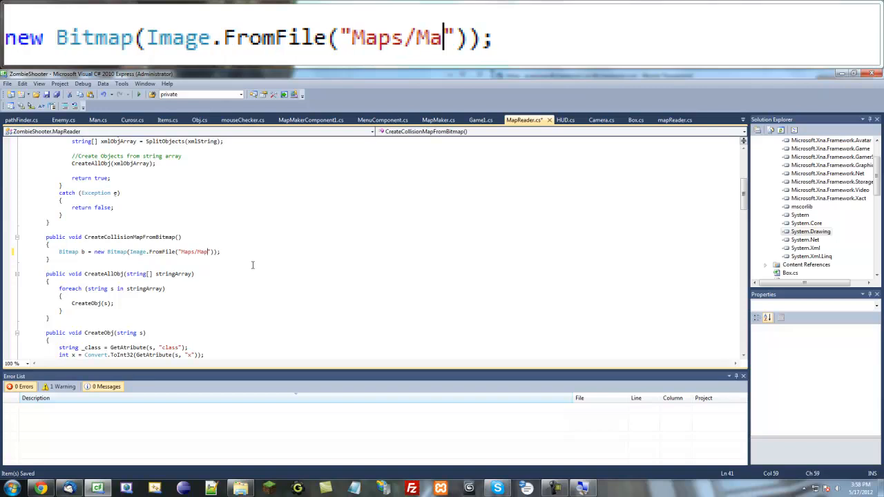
{"action": "type", "text": "p1."}
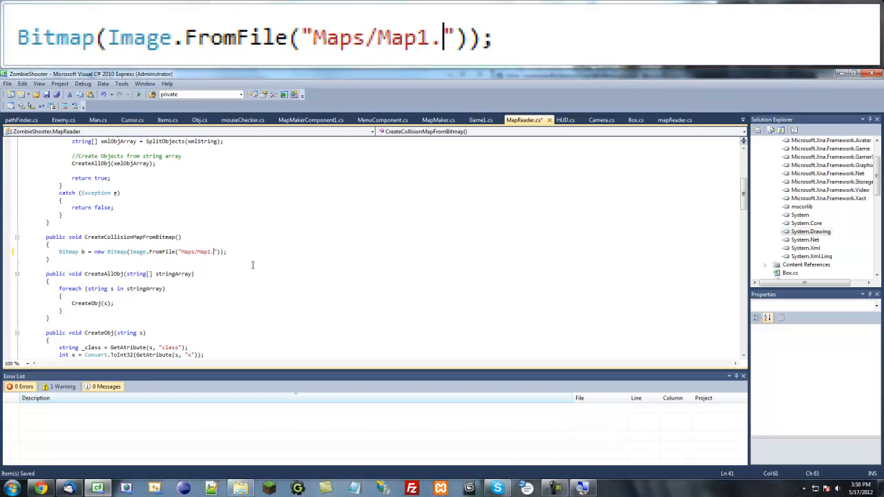
{"action": "type", "text": "bmp"}
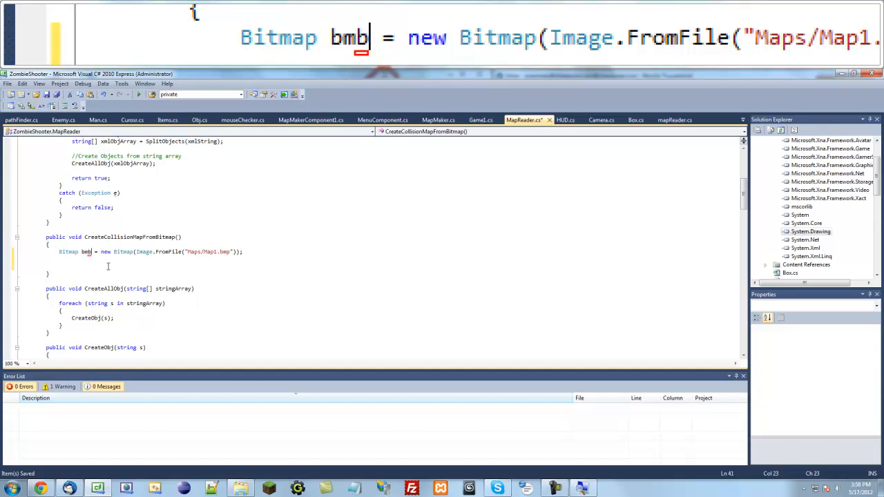
{"action": "key", "text": "Backspace"}
{"action": "type", "text": "p"}
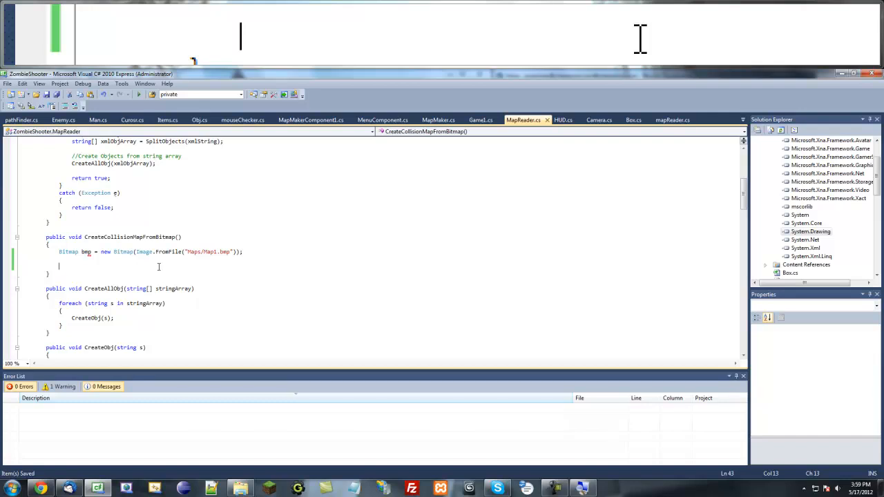
- Add Game1.room.Width = bmp.Width; and bring up Game1's code
{"action": "type", "text": "Game1."}
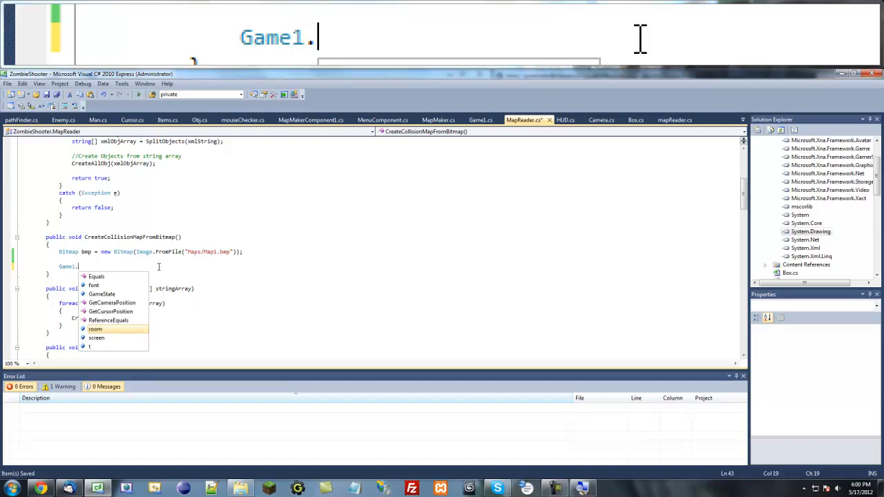
{"action": "type", "text": "rom"}
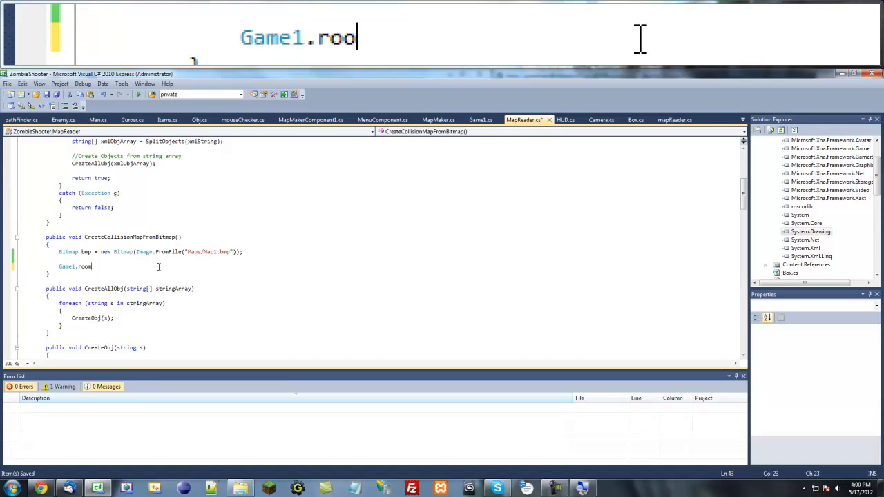
{"action": "type", "text": "m.w"}
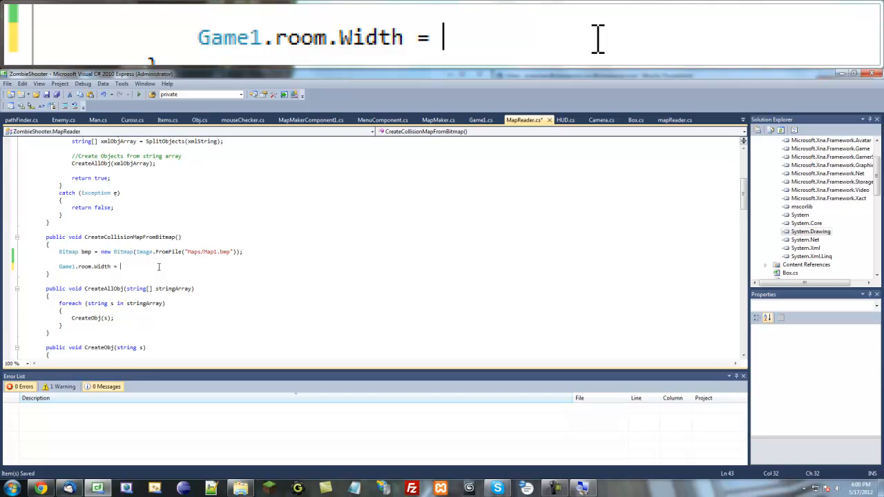
{"action": "type", "text": "bmp."}
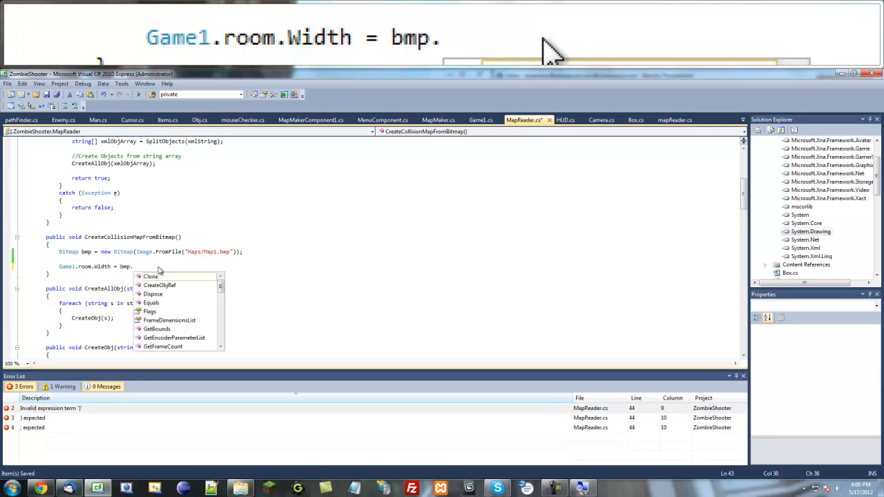
{"action": "type", "text": "Width;"}
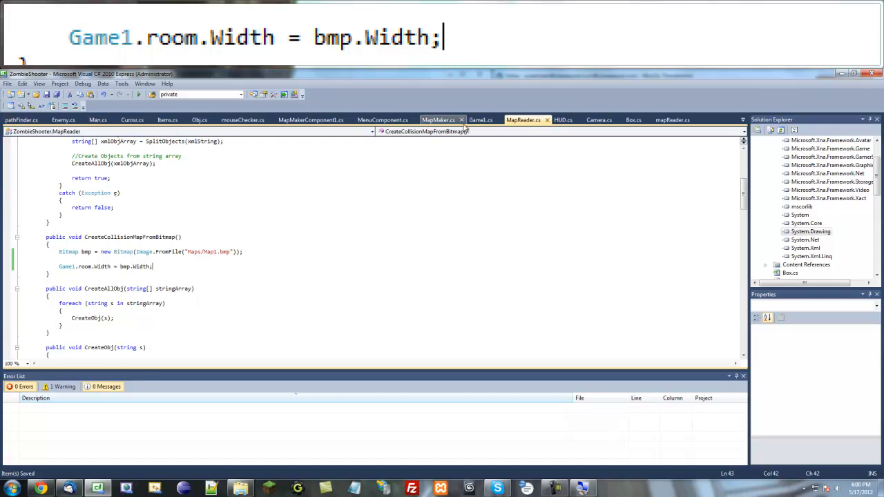
{"action": "left_click", "coordinate": [480, 118]}
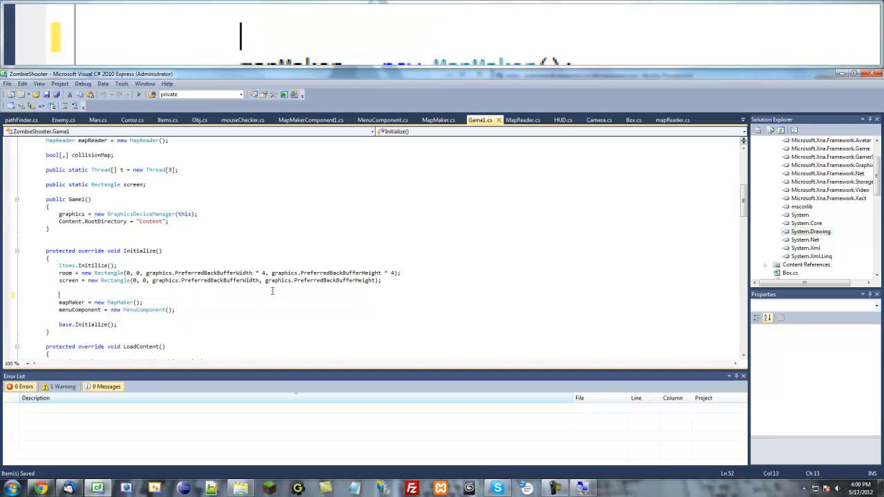
- Back in MapReader.cs, add Game1.room.Height = bmp.Height; above the collisionMap line
{"action": "left_click", "coordinate": [525, 119]}
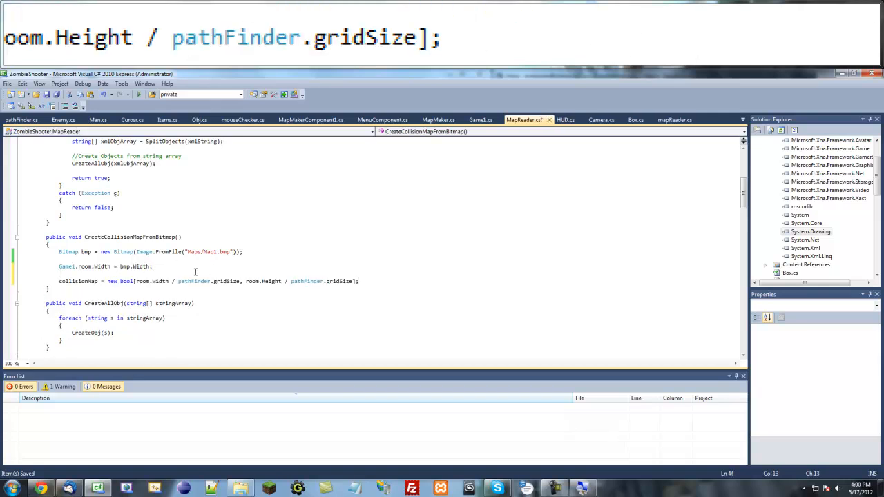
{"action": "type", "text": "Game1.r"}
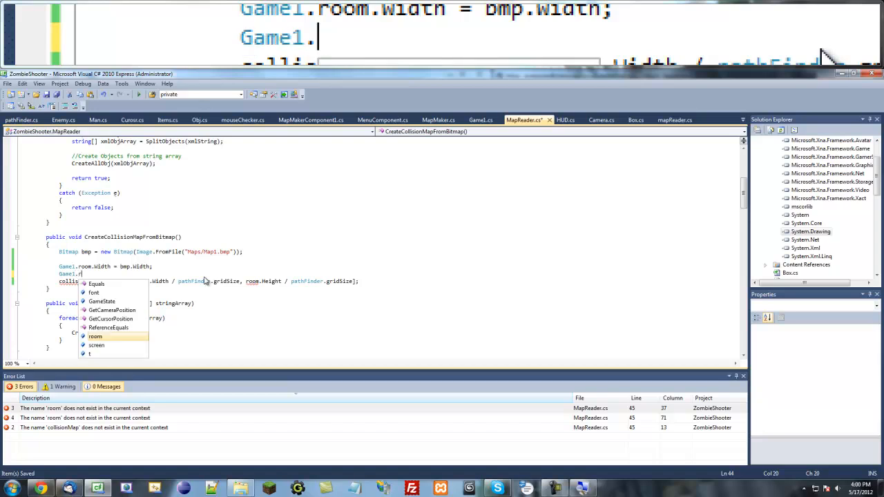
{"action": "type", "text": "o"}
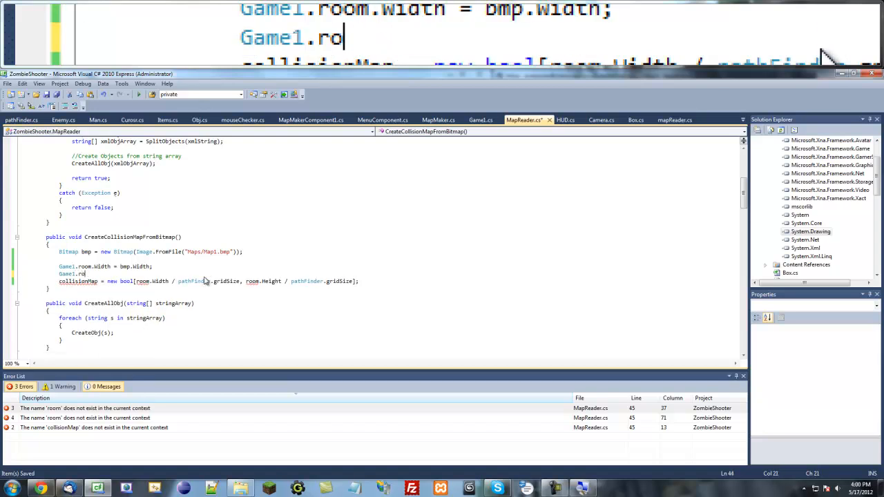
{"action": "type", "text": ".h"}
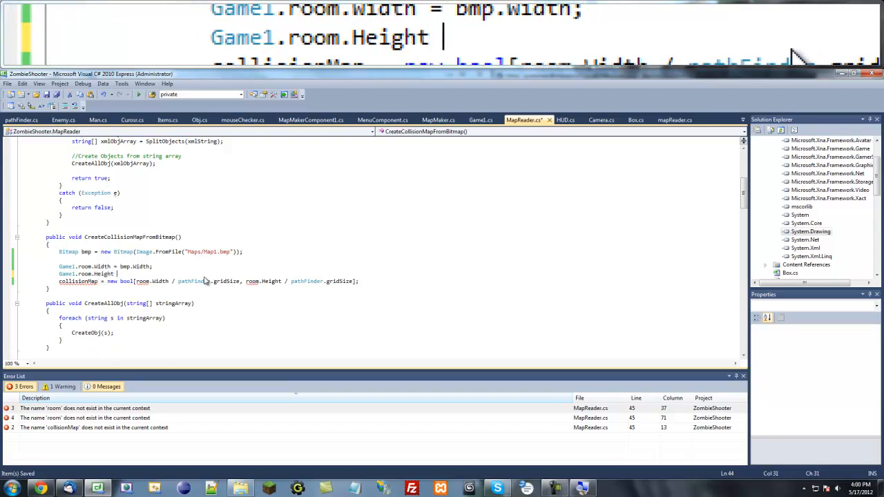
{"action": "type", "text": "= b"}
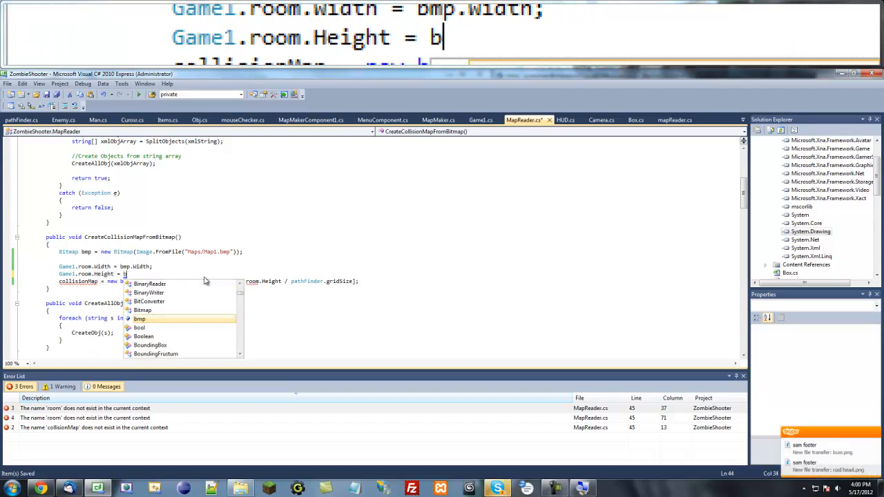
{"action": "type", "text": "mp.h"}
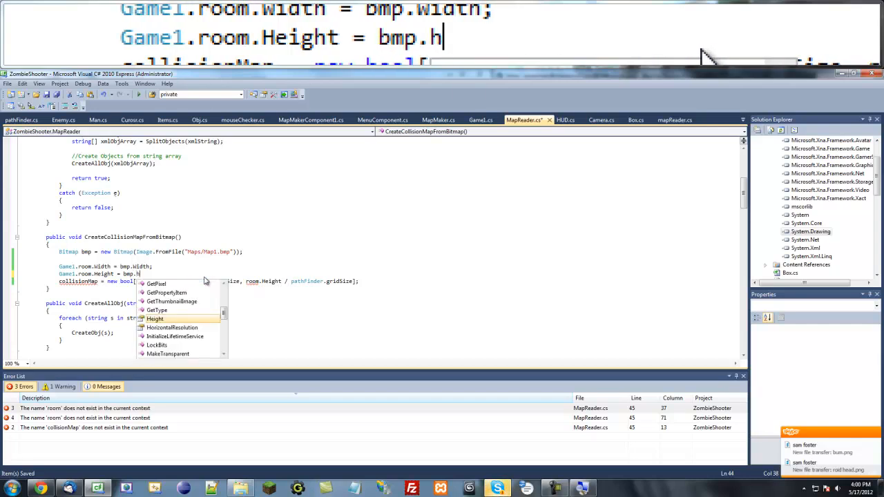
{"action": "type", "text": "eight;"}
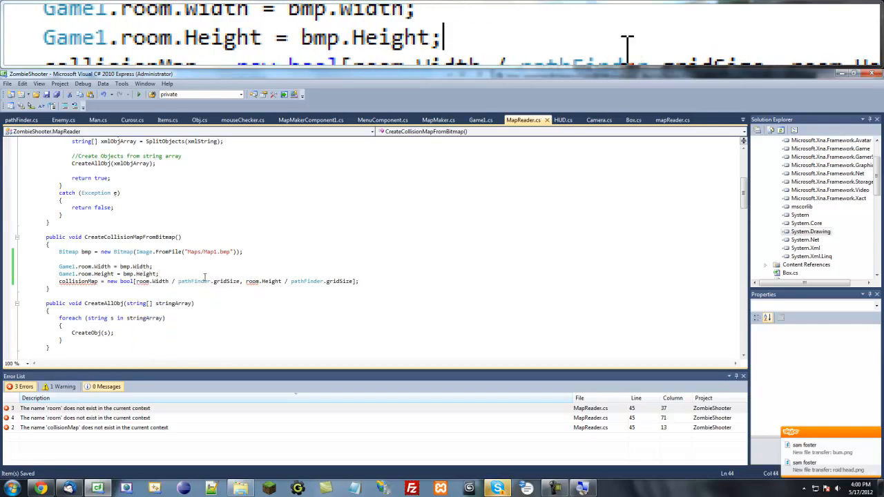
{"action": "scroll", "scroll_direction": "down", "scroll_amount": 3}
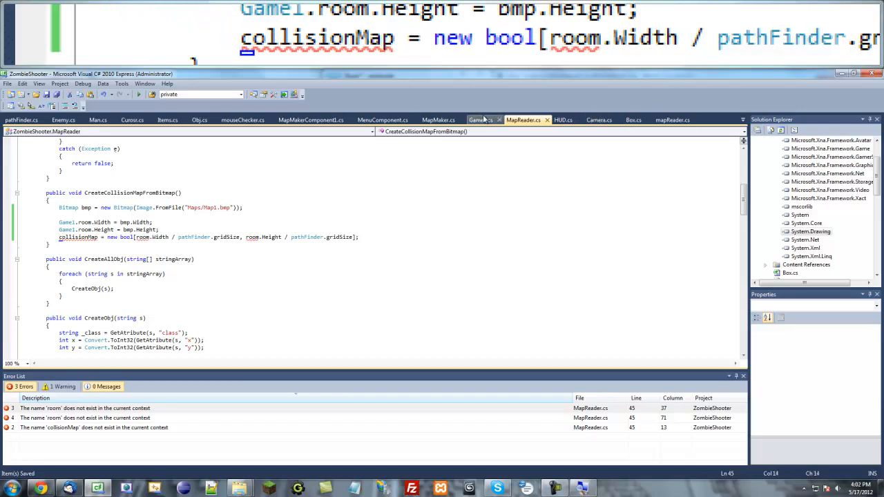
- Make Game1's collisionMap public static, qualify MapReader's collisionMap with Game1, and begin a for loop
{"action": "left_click", "coordinate": [481, 119]}
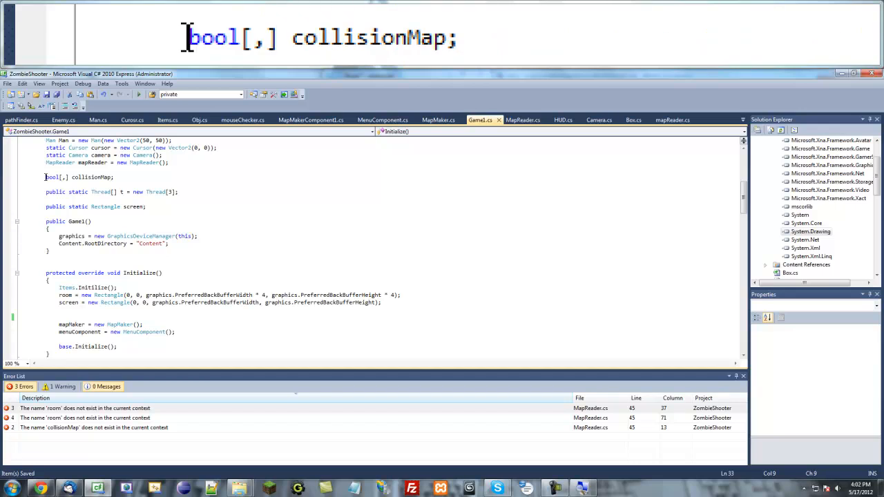
{"action": "type", "text": "pus"}
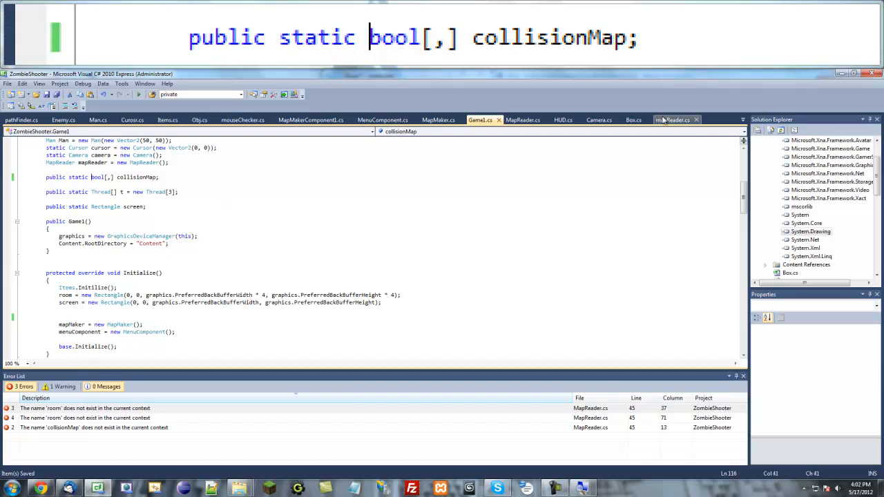
{"action": "left_click", "coordinate": [671, 119]}
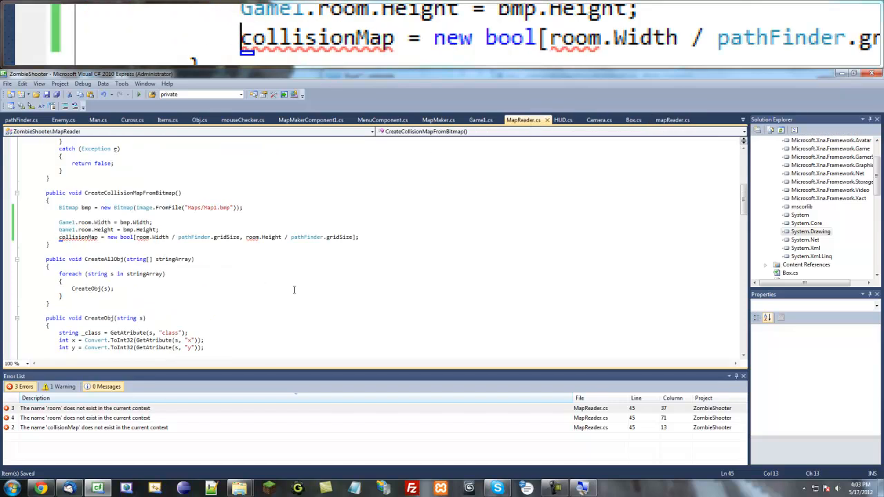
{"action": "type", "text": "Game1."}
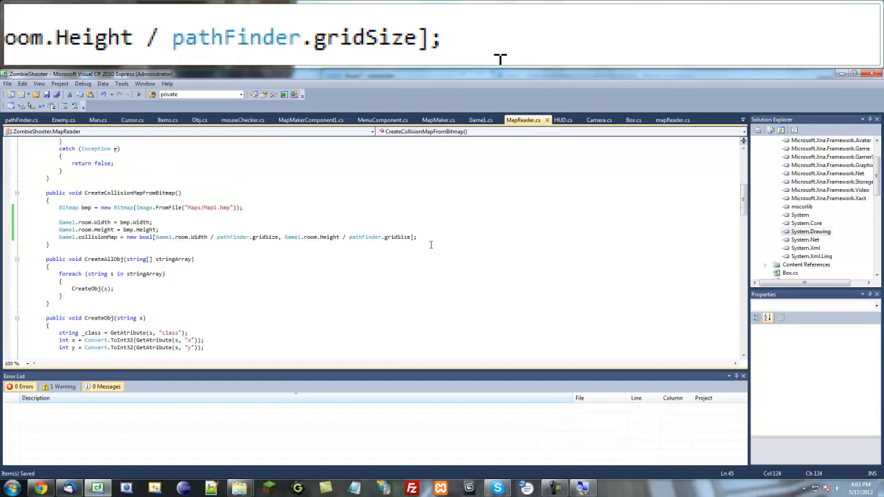
{"action": "type", "text": "for"}
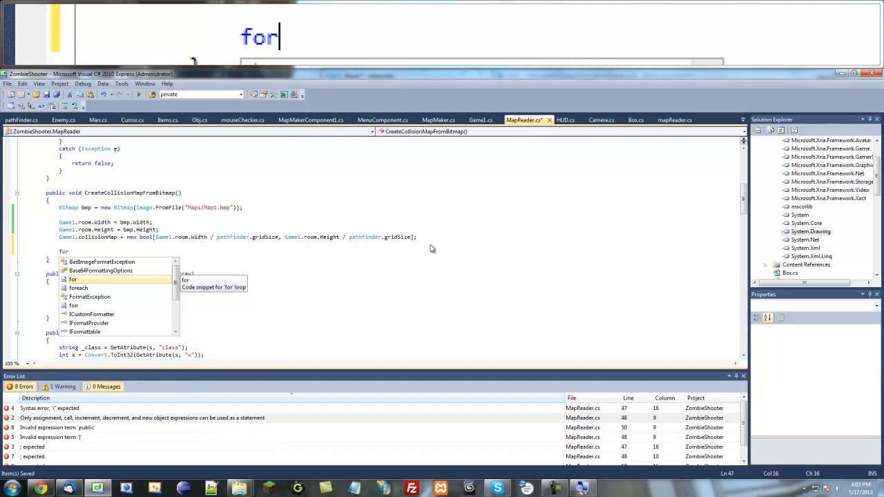
- Write the outer loop for (int x = 0; x < bmp.Width; x++)
{"action": "key", "text": "Tab"}
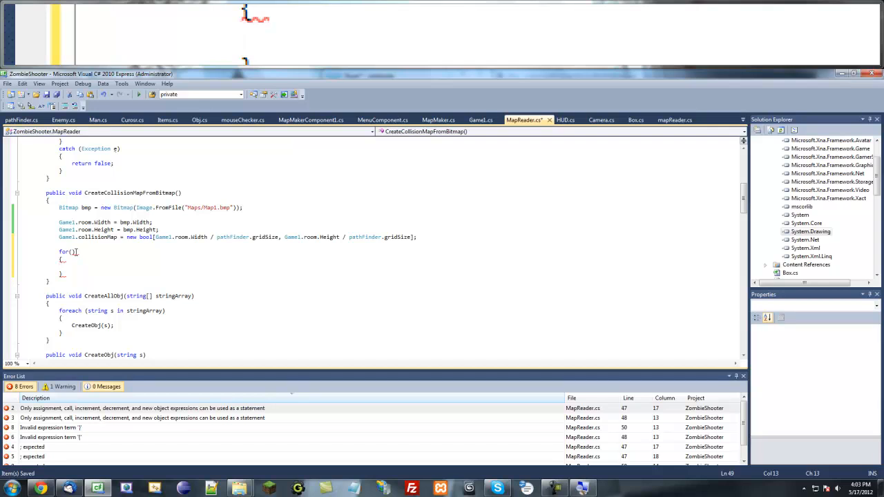
{"action": "type", "text": "int i"}
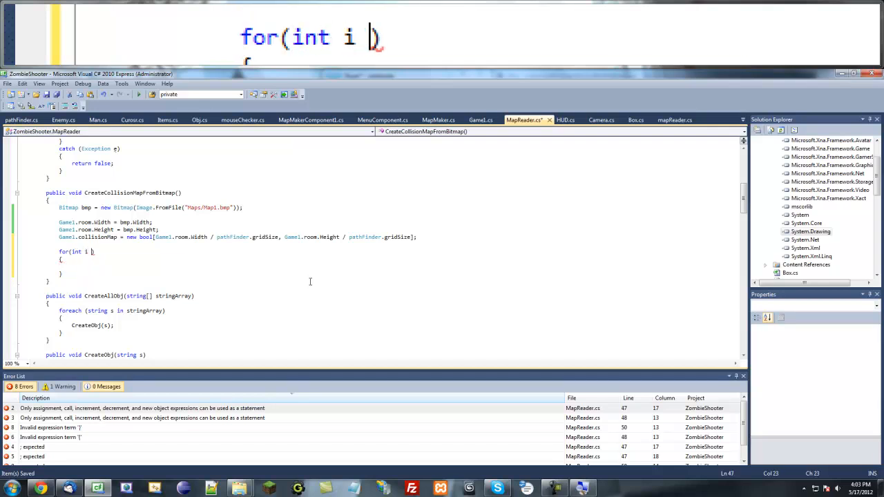
{"action": "type", "text": "= 0;"}
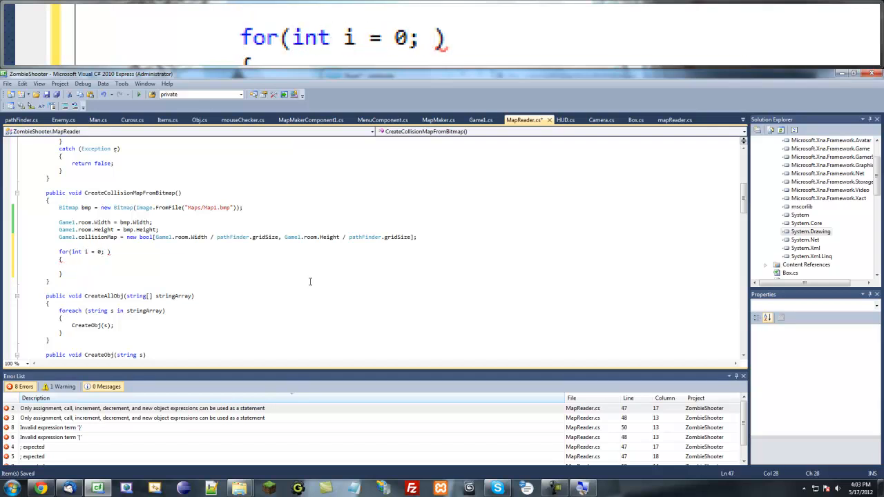
{"action": "type", "text": "i <"}
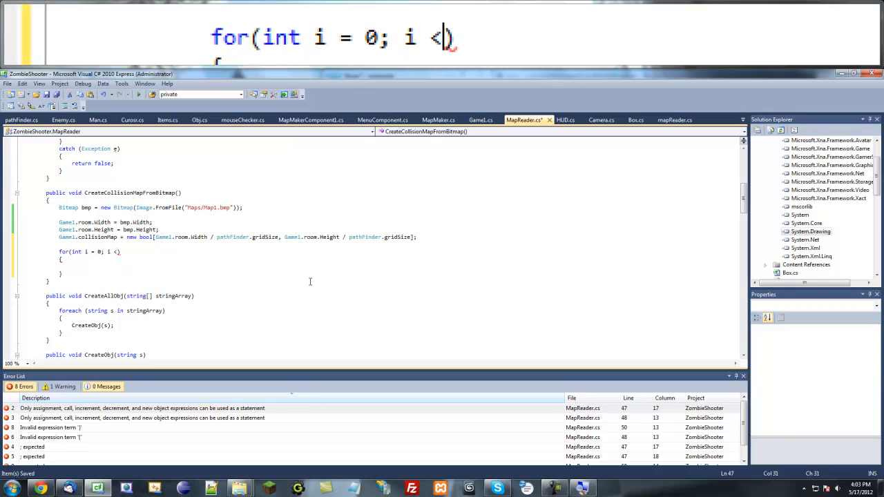
{"action": "type", "text": "bmp."}
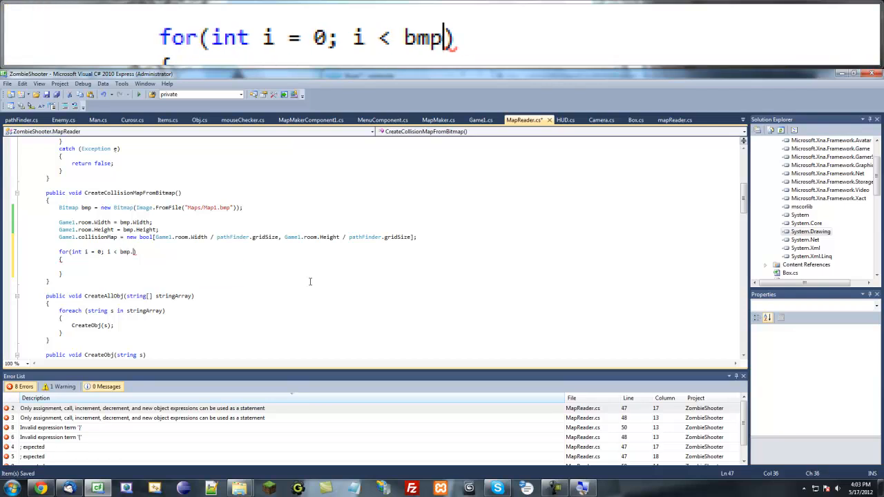
{"action": "type", "text": ".wi"}
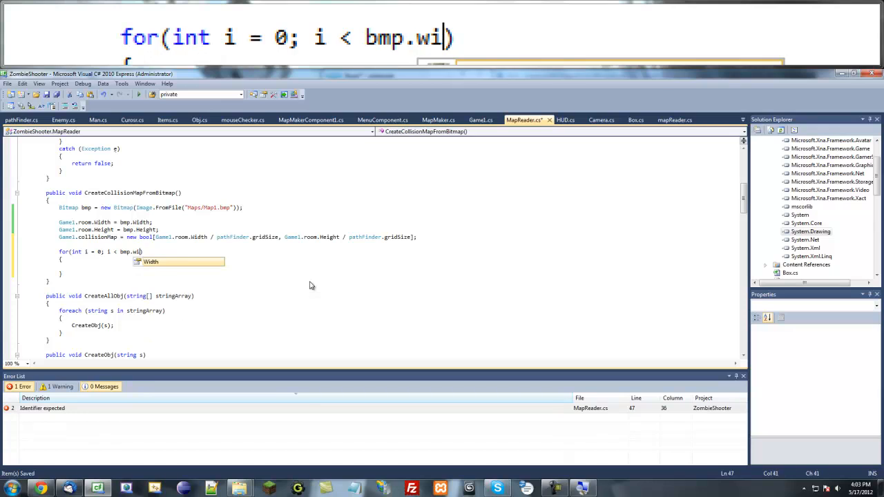
{"action": "key", "text": "Tab"}
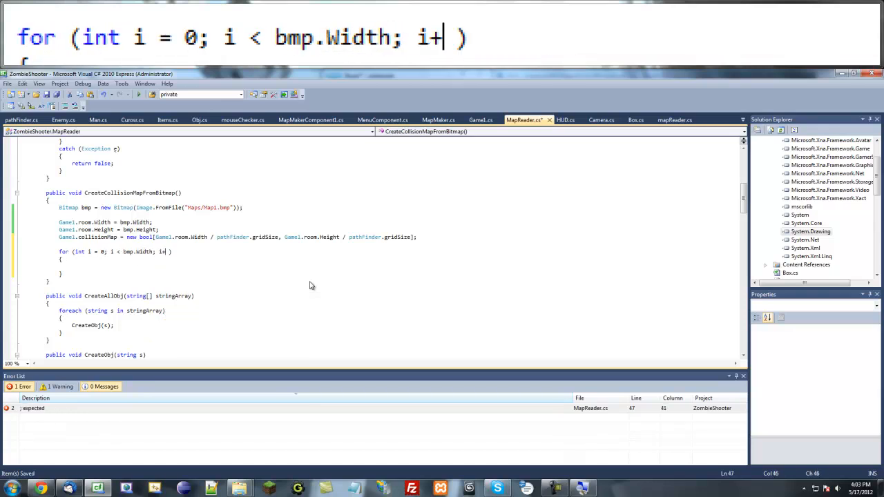
{"action": "type", "text": "+"}
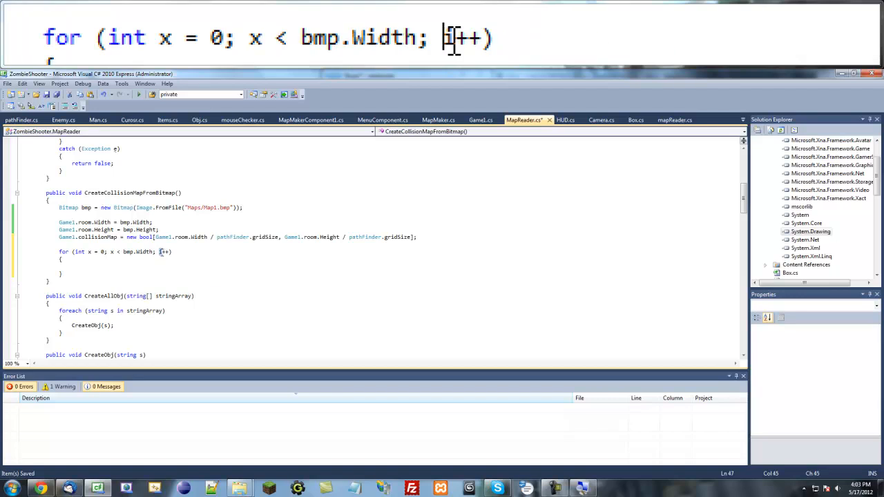
- Copy the x loop inside itself as a y loop with its own braces
{"action": "left_click_drag", "start_coordinate": [58, 251], "coordinate": [79, 273]}
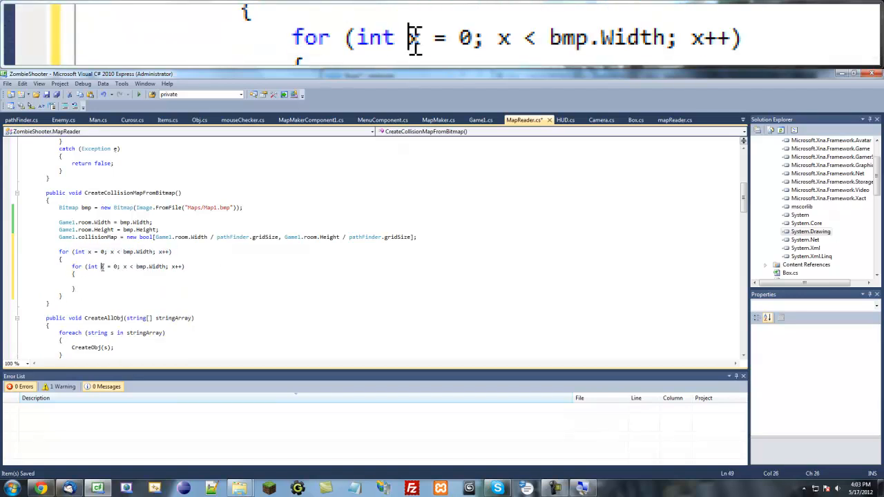
{"action": "type", "text": "y"}
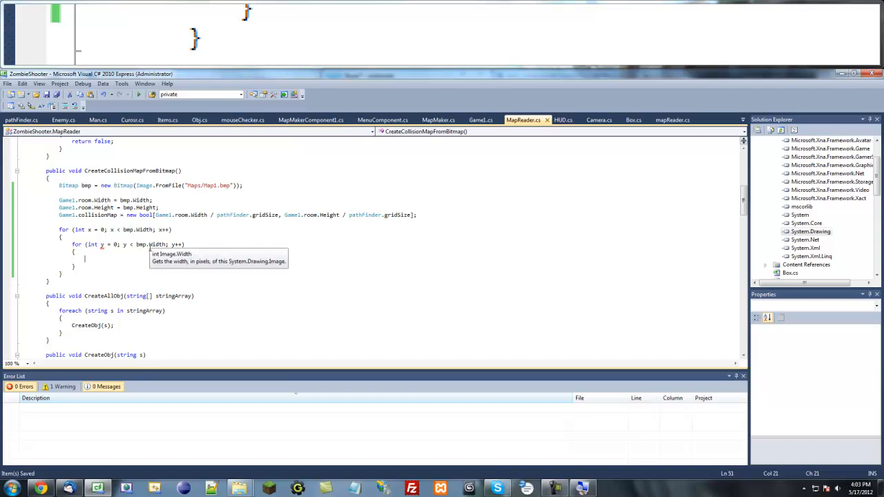
- Start Game1.collisionMap[x, y] = (bmp.GetPixel(x, y).R ...) inside the y loop
{"action": "type", "text": "Game"}
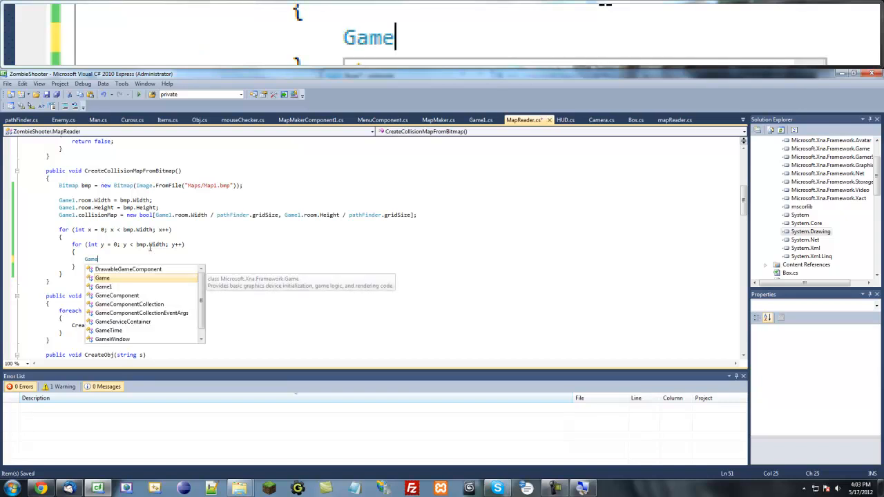
{"action": "type", "text": "1.collisionMap"}
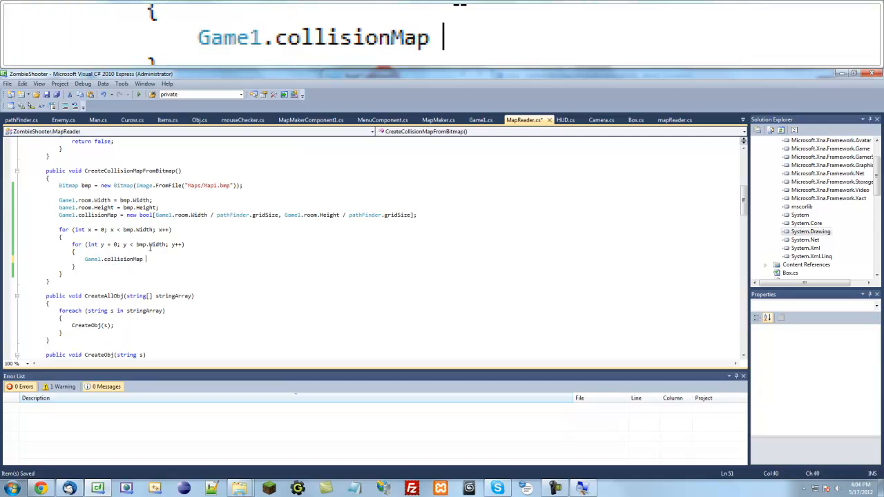
{"action": "type", "text": "= ();"}
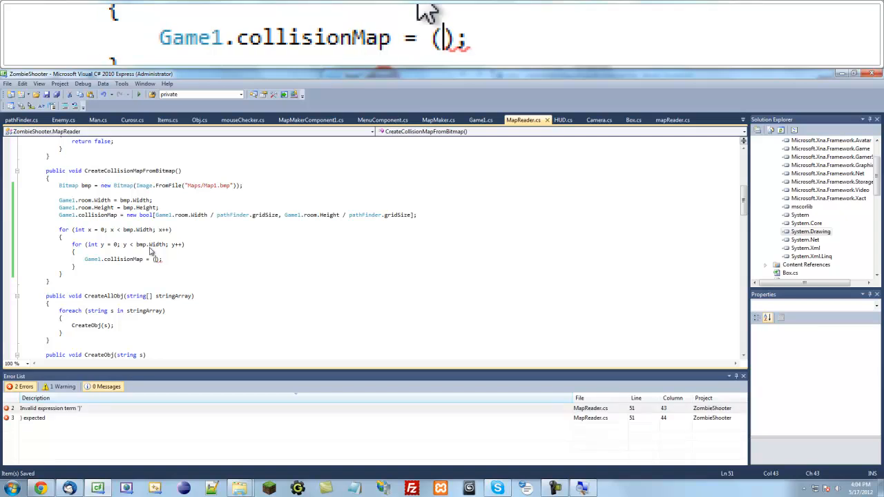
{"action": "type", "text": "bmp"}
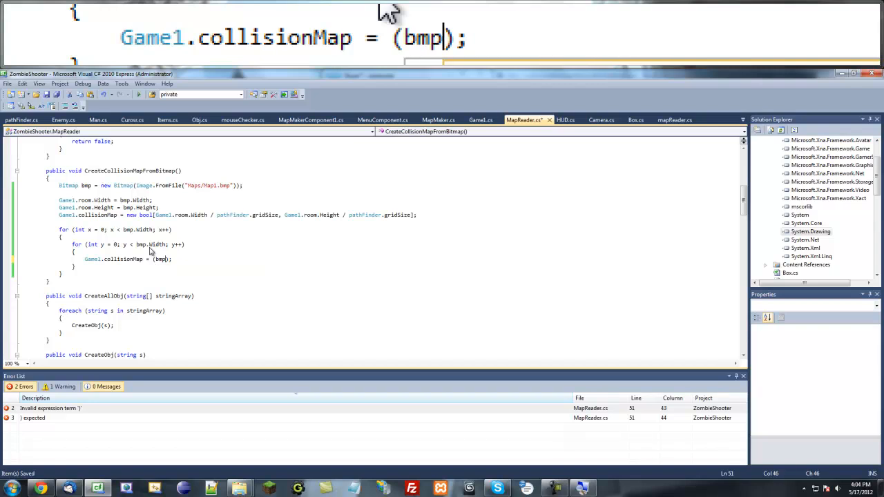
{"action": "type", "text": ".getp"}
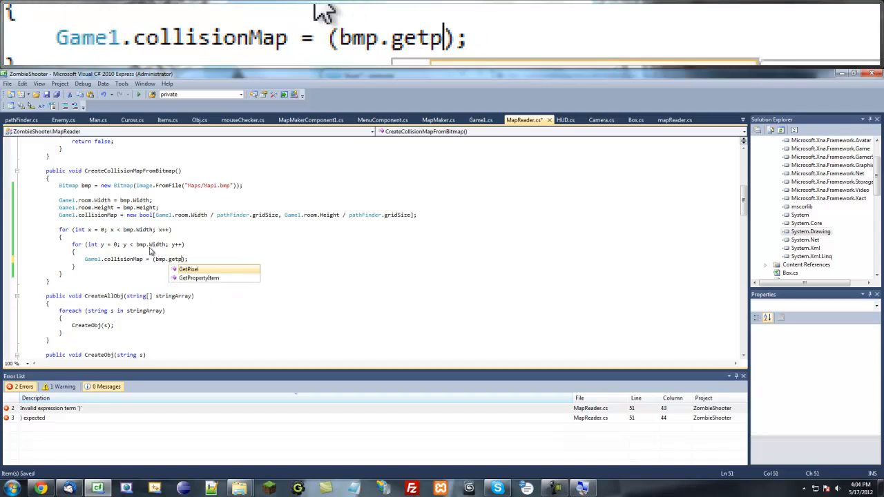
{"action": "type", "text": "GetPixel(x"}
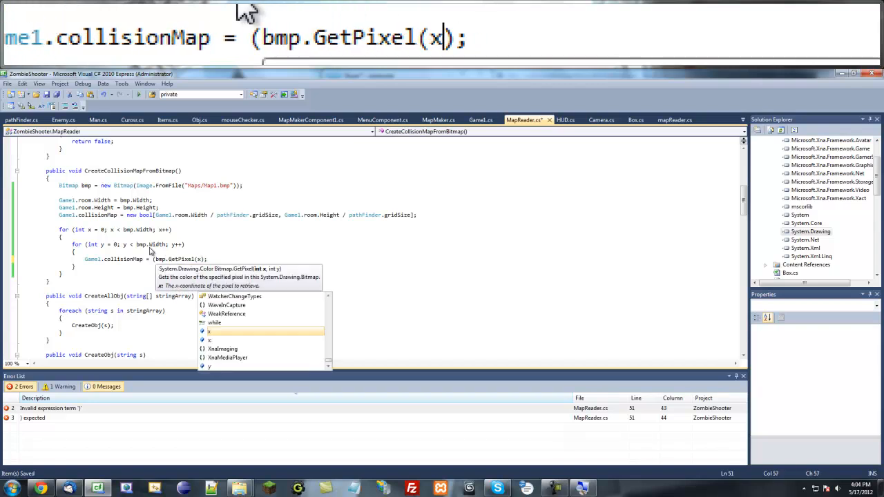
{"action": "type", "text": ", y"}
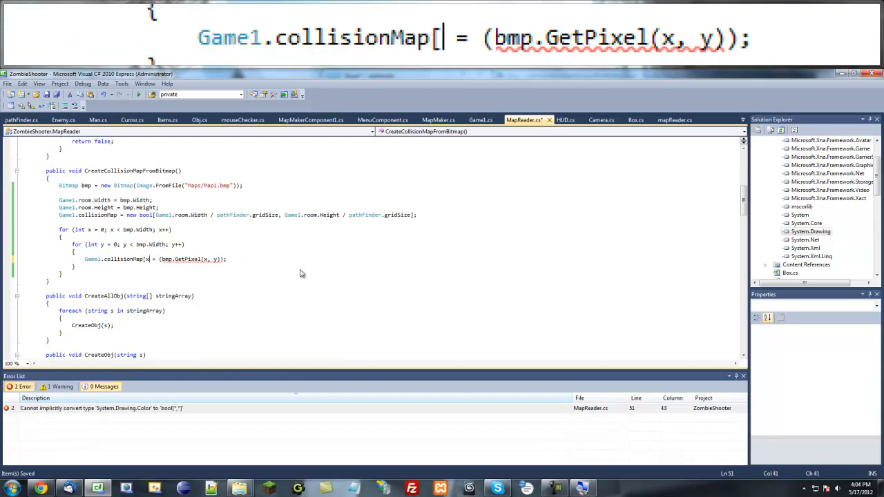
{"action": "type", "text": "x, y"}
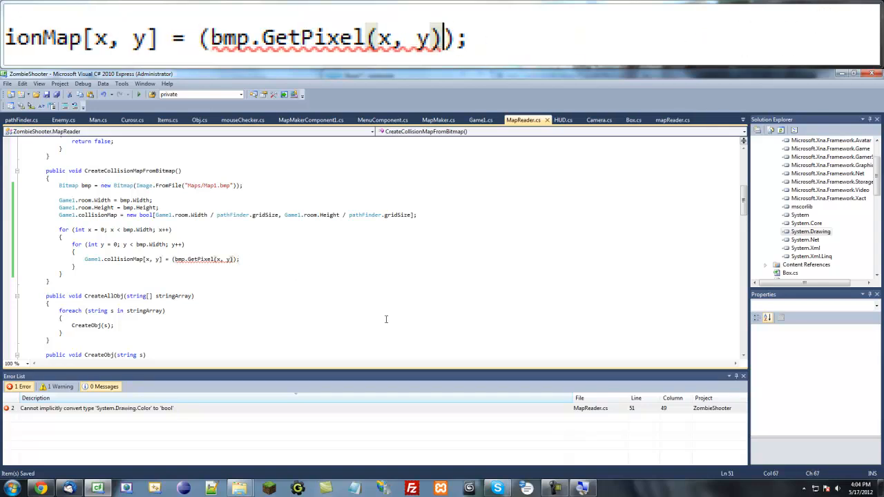
{"action": "type", "text": "."}
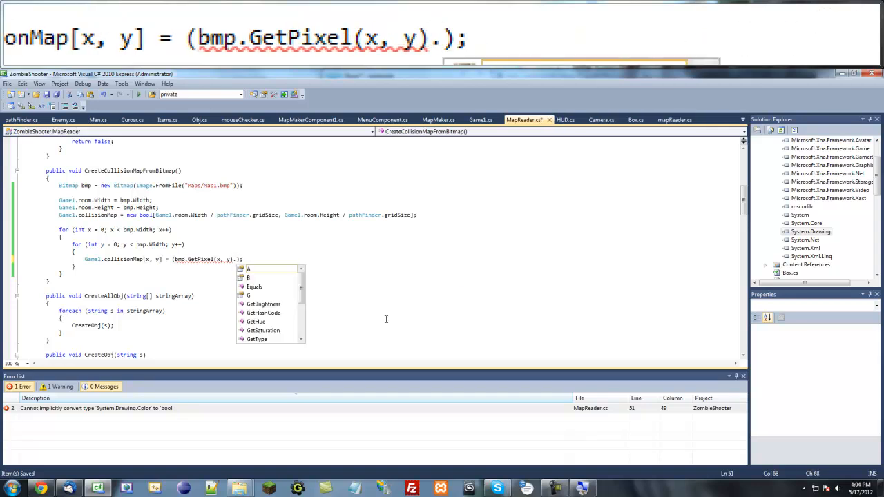
{"action": "type", "text": "R"}
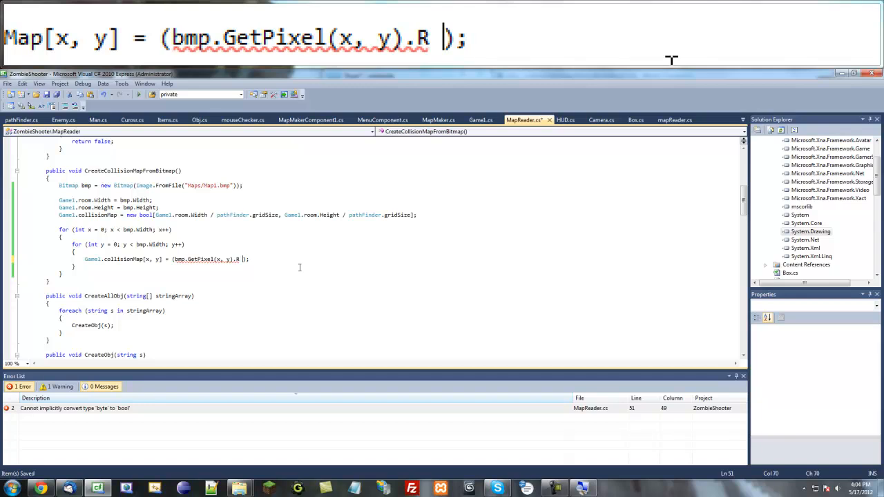
- Add the .G and .B GetPixel terms and compare the sum == 0 to mark black pixels solid
{"action": "type", "text": "+ bmp.GetPixel(x, y).R"}
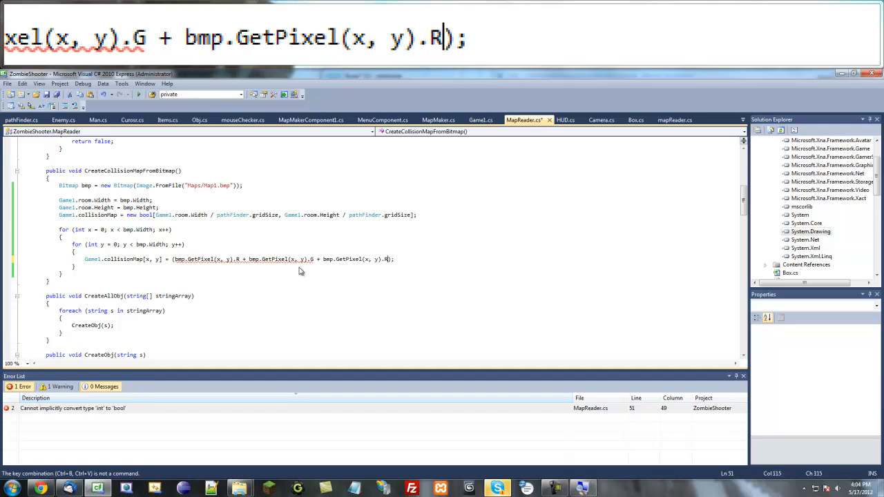
{"action": "key", "text": "Backspace"}
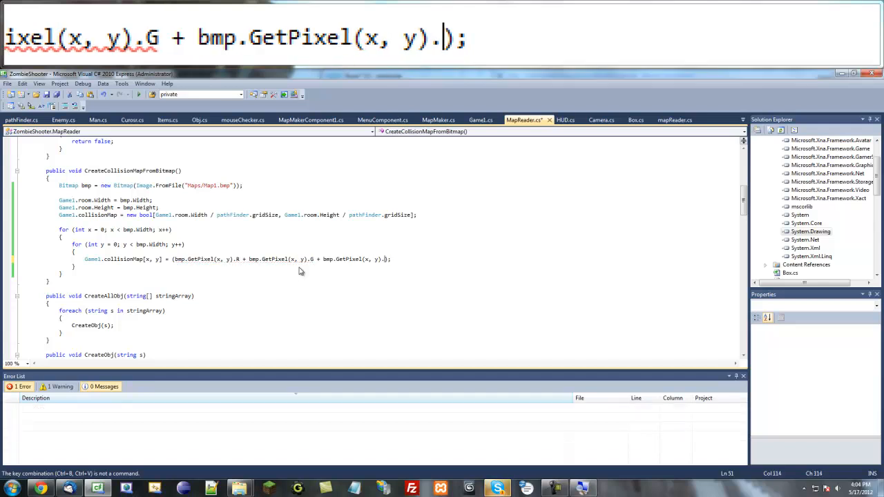
{"action": "type", "text": ".B =="}
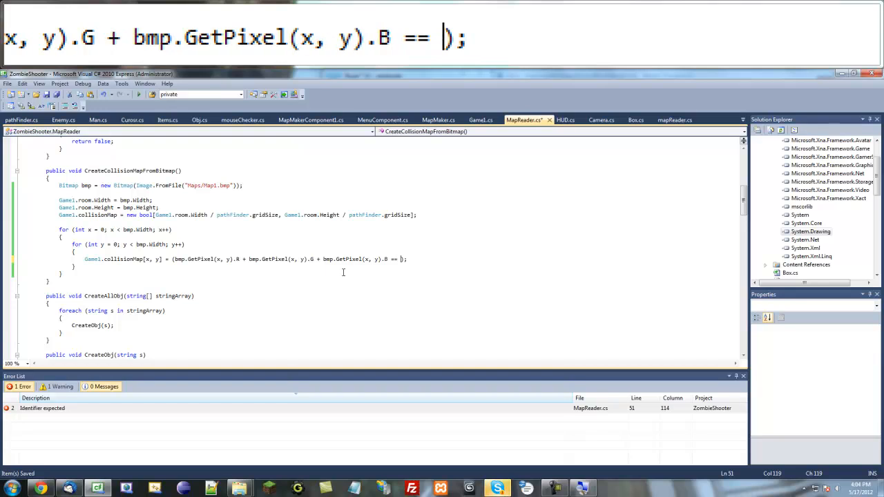
{"action": "type", "text": "0"}
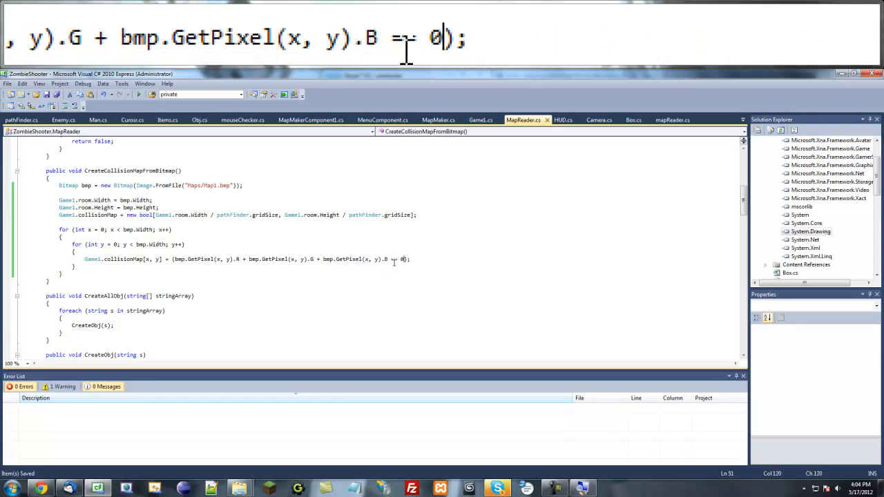
{"action": "type", "text": "="}
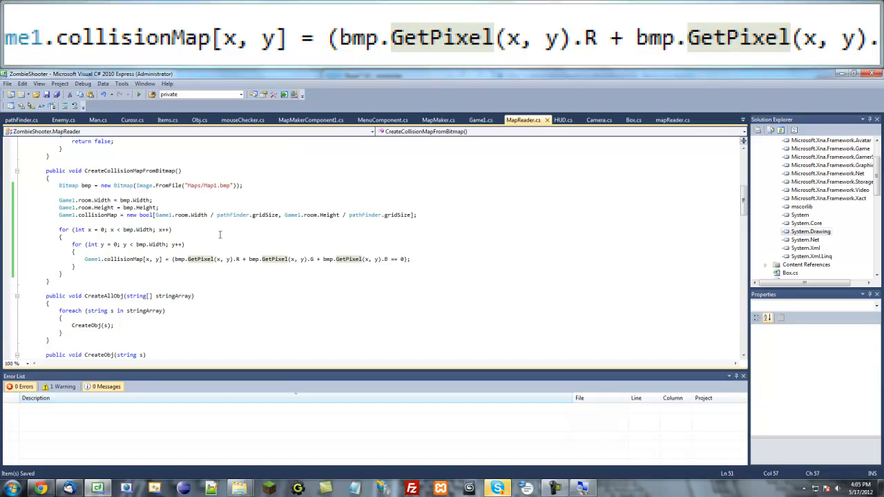
{"action": "mouse_move", "coordinate": [221, 243]}
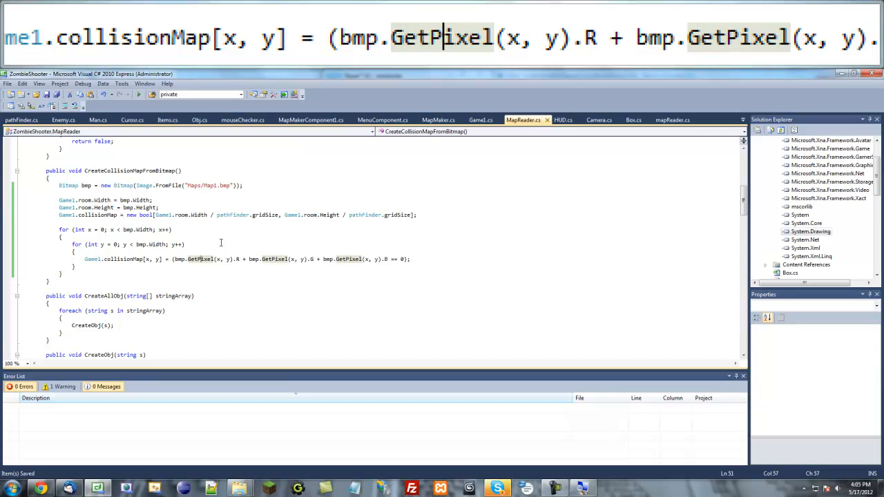
{"action": "mouse_move", "coordinate": [379, 275]}
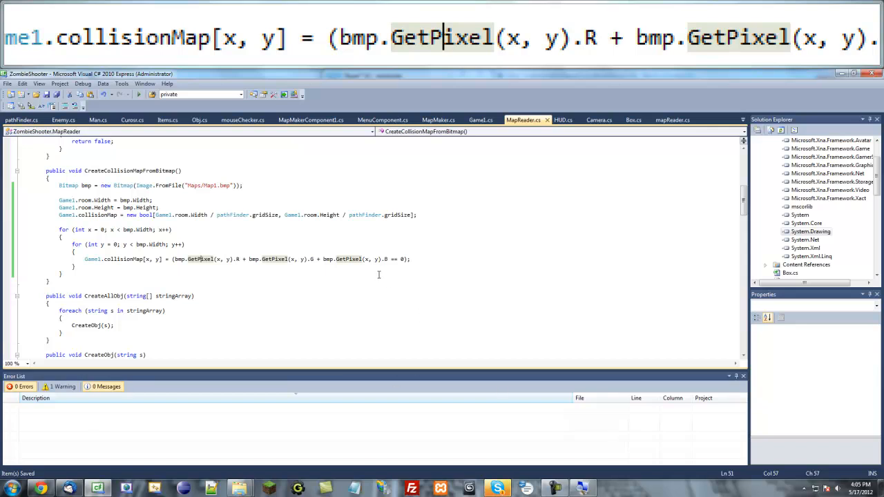